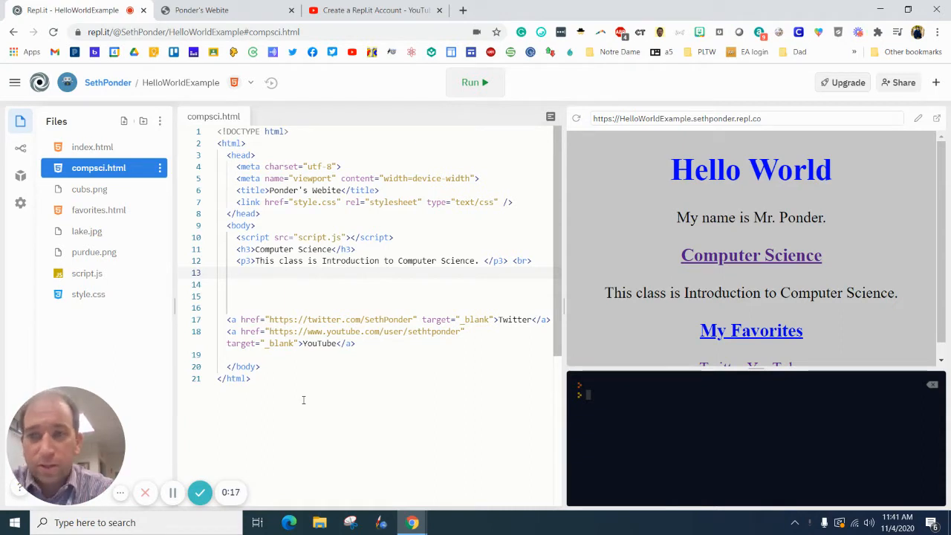
mouse_move(169, 110)
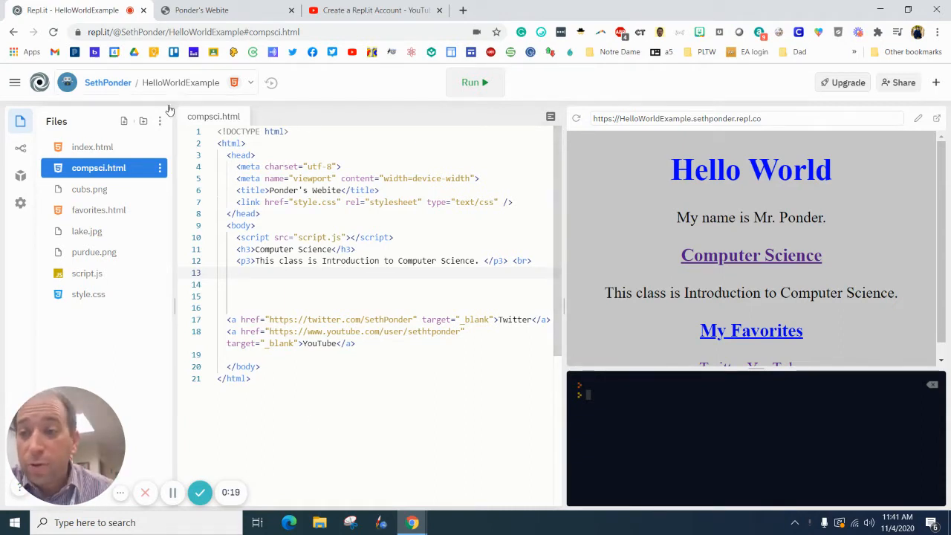
Bring up index.html from the Files sidebar to review the home page code
left_click(92, 147)
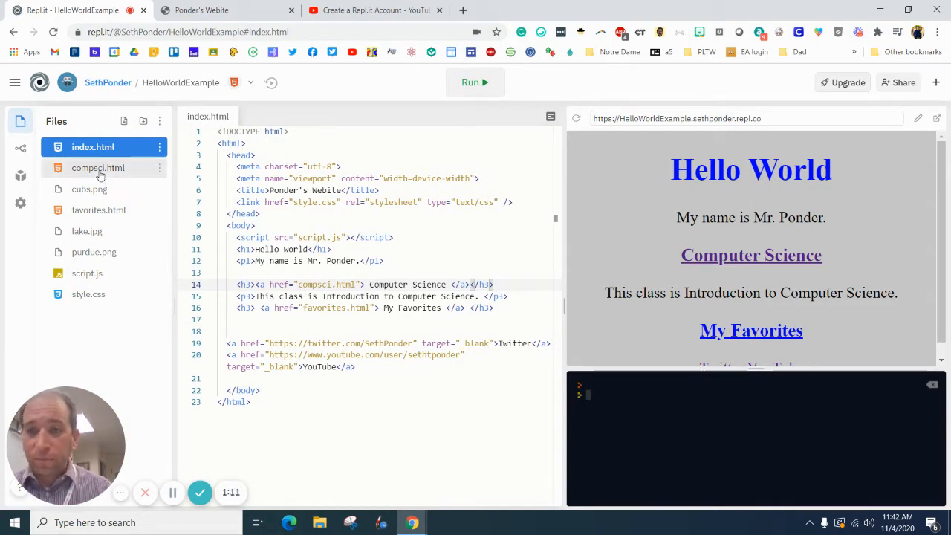
Bring up compsci.html for editing and view its Computer Science page in the browser
left_click(98, 166)
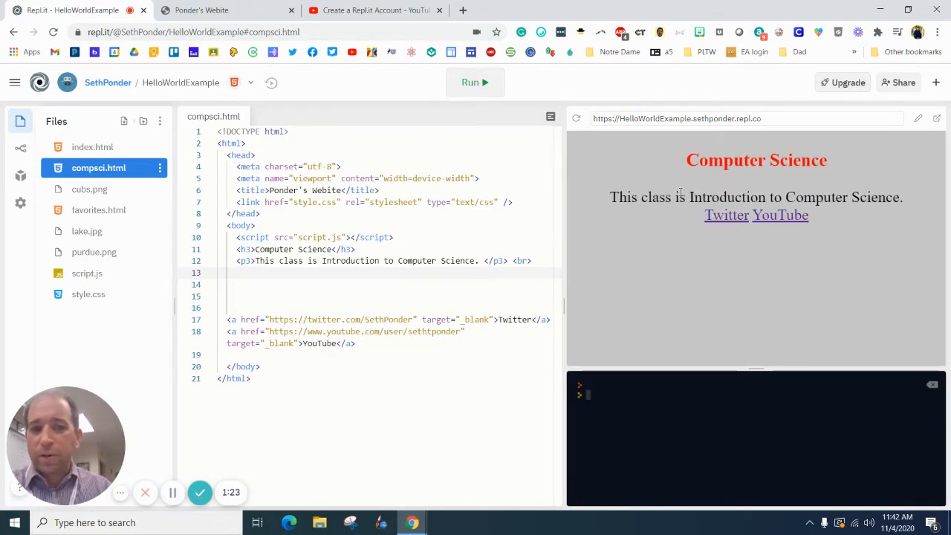
mouse_move(785, 224)
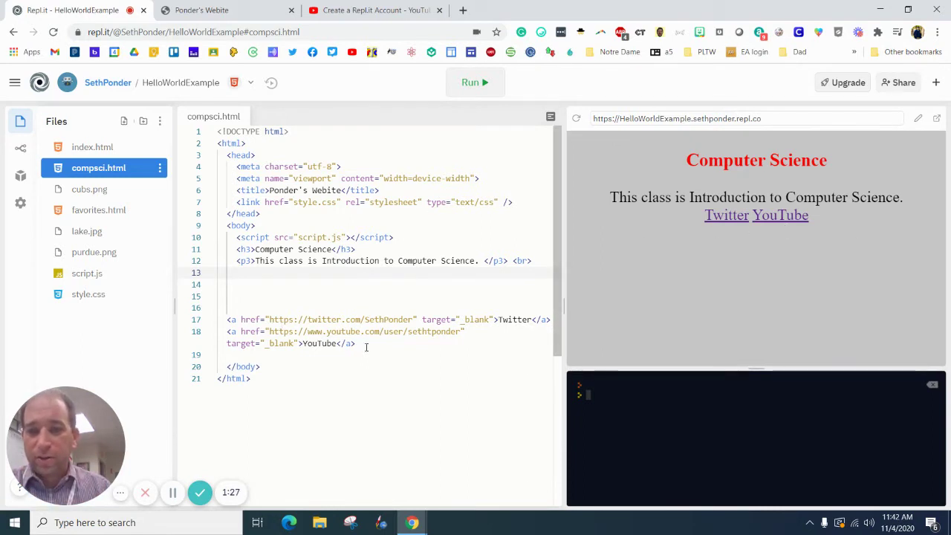
left_click_drag(228, 320, 355, 341)
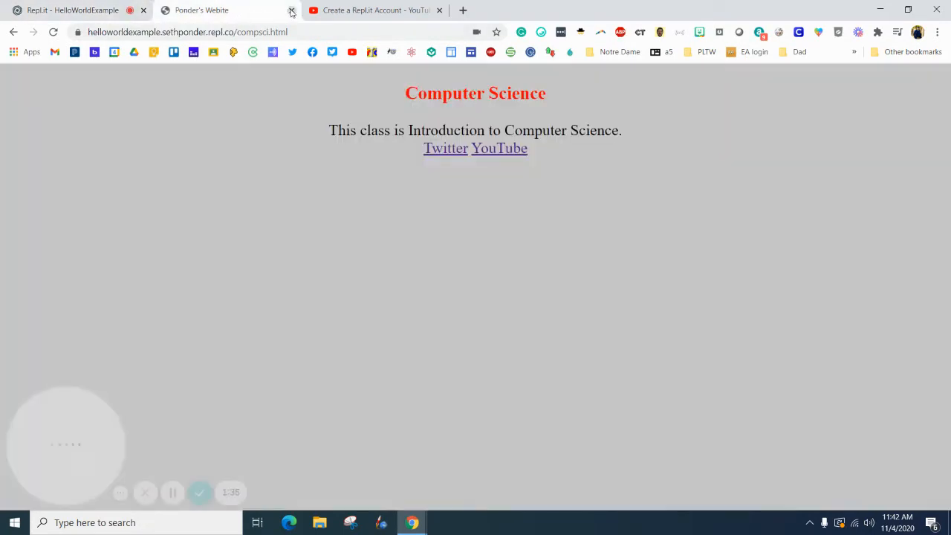
Reach the Computer Science page via the live home page link, then return to Repl.it
left_click(286, 9)
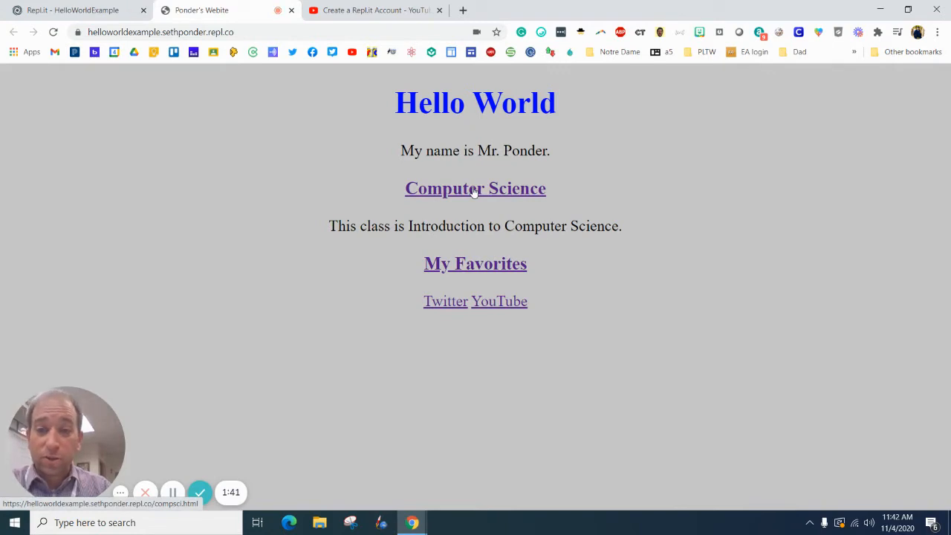
left_click(476, 187)
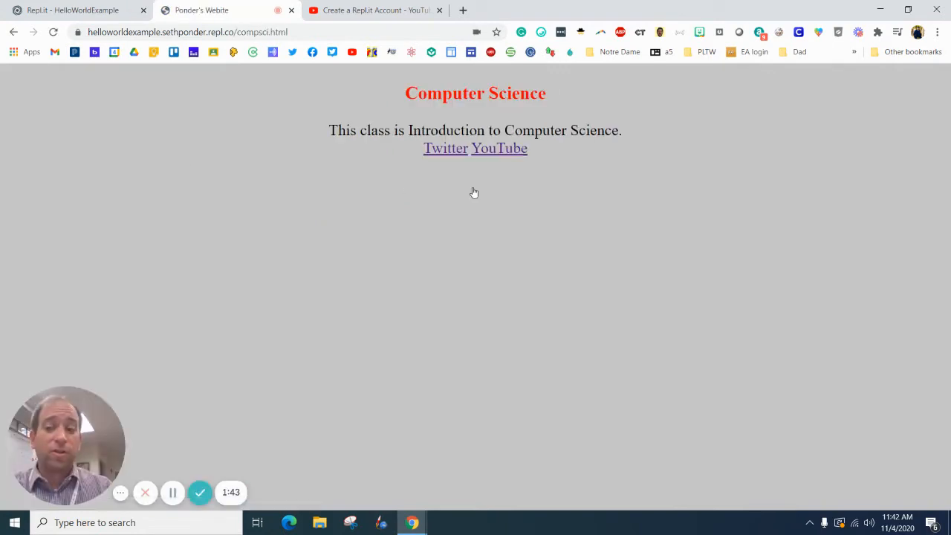
mouse_move(484, 189)
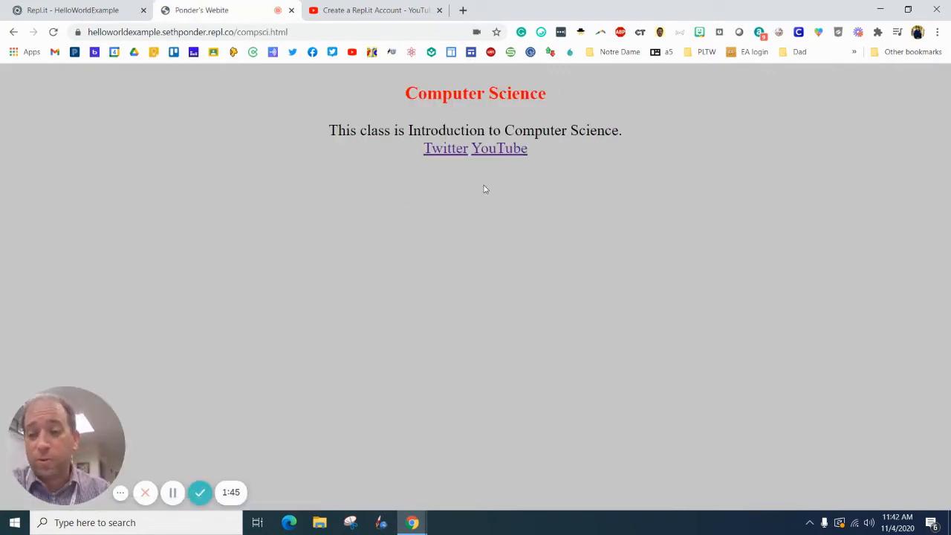
left_click(74, 11)
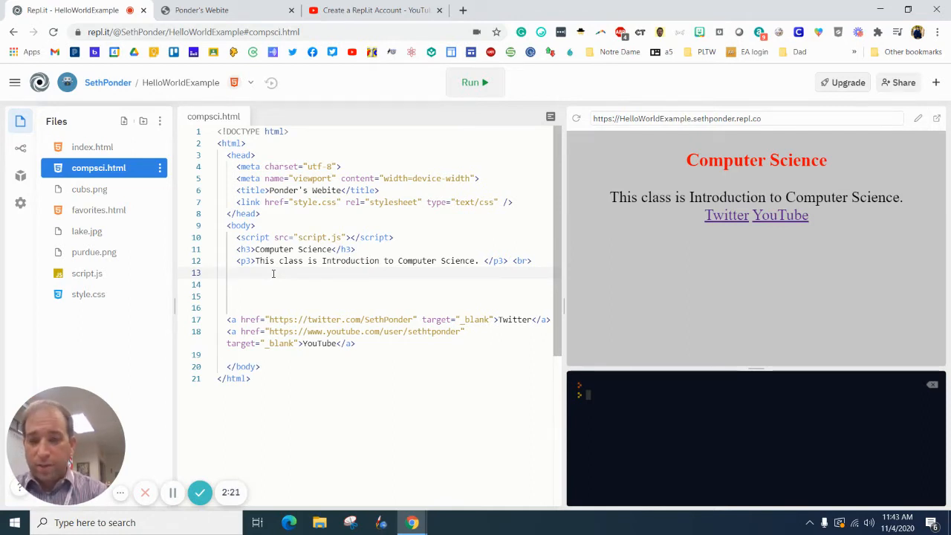
Add <table border="1"> on line 13 below the course description
type("<tab")
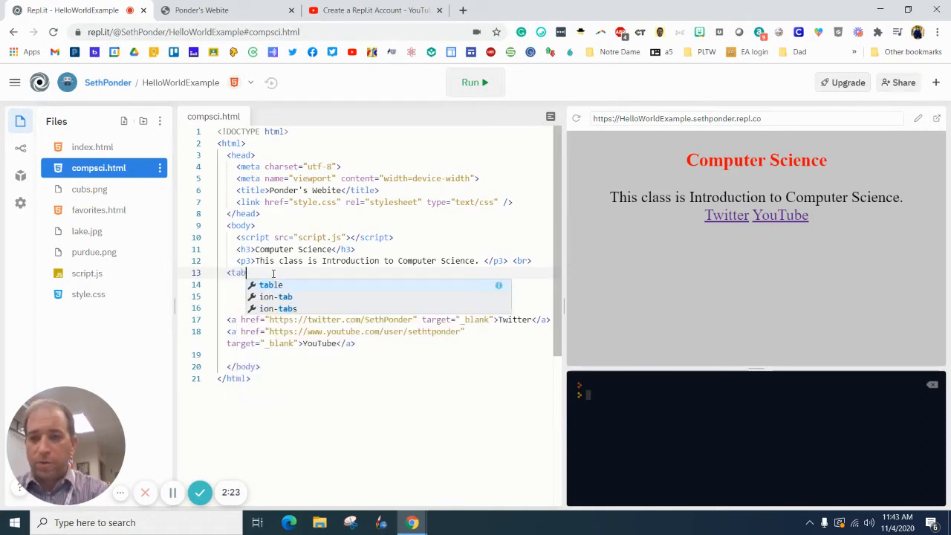
type("le")
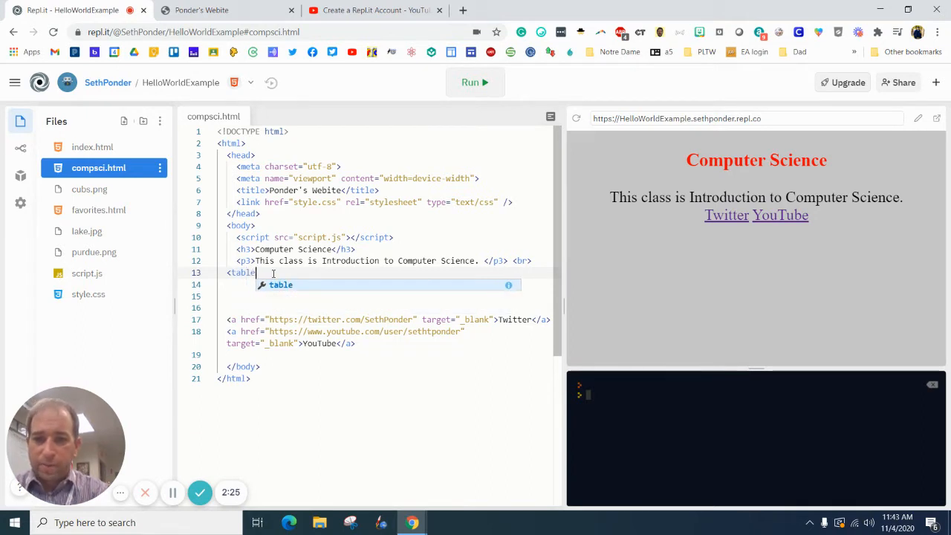
type("border=\"\"")
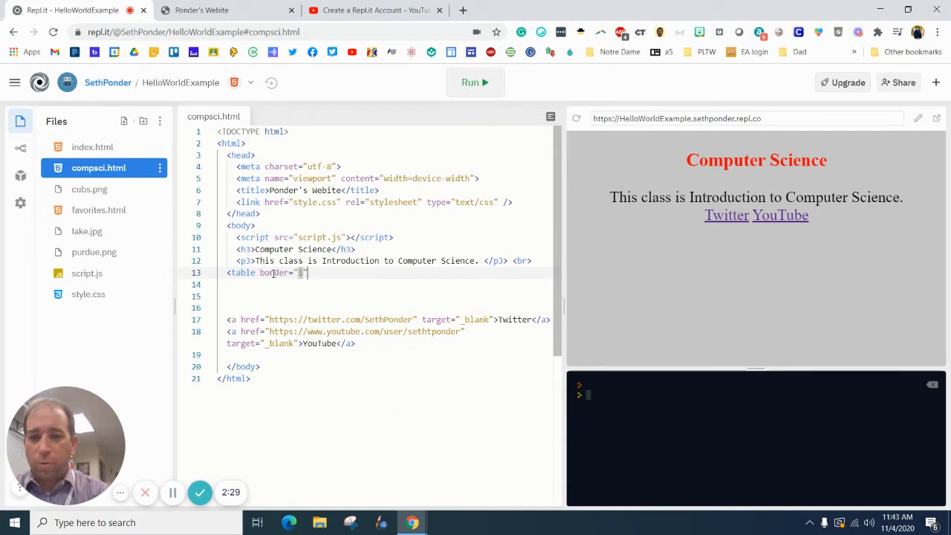
type("1")
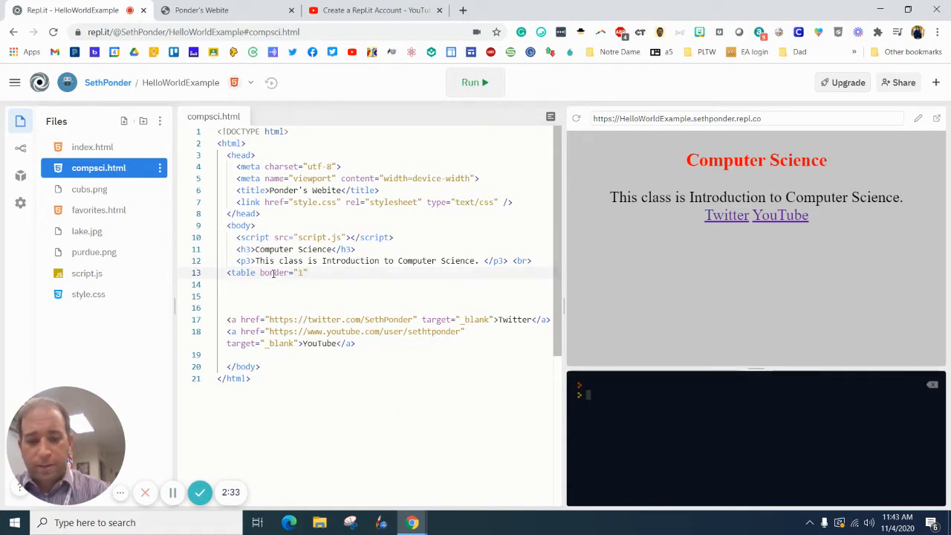
type(">")
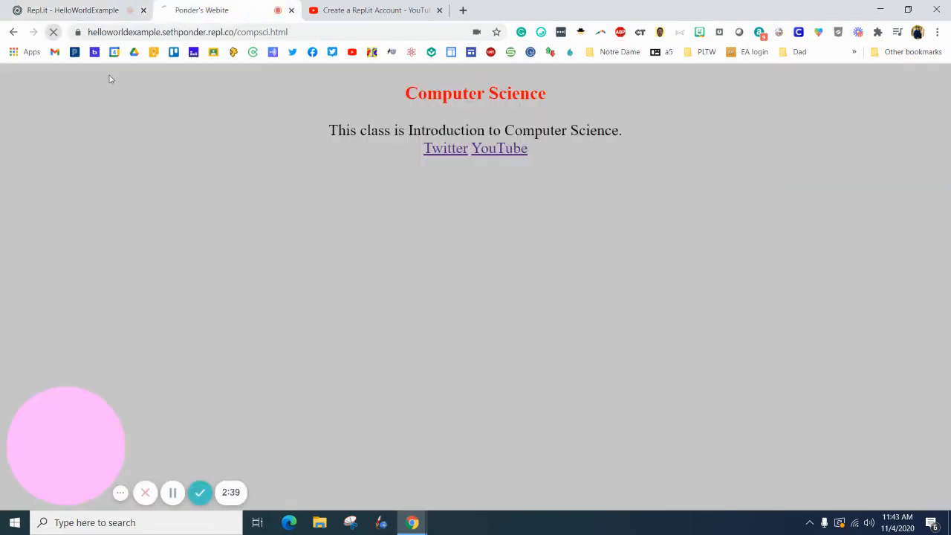
left_click(71, 11)
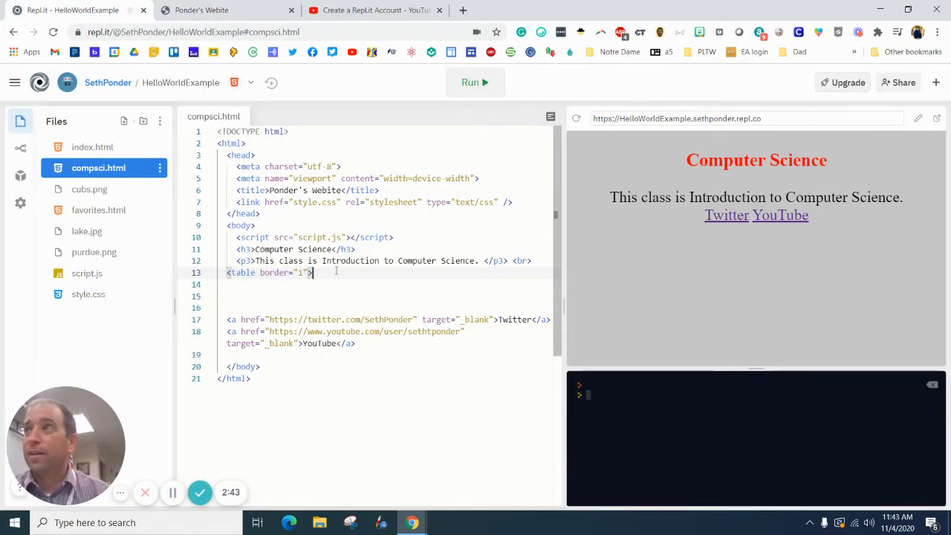
Add a <tr></tr> row inside the table with a blank line for its cells
key("Enter")
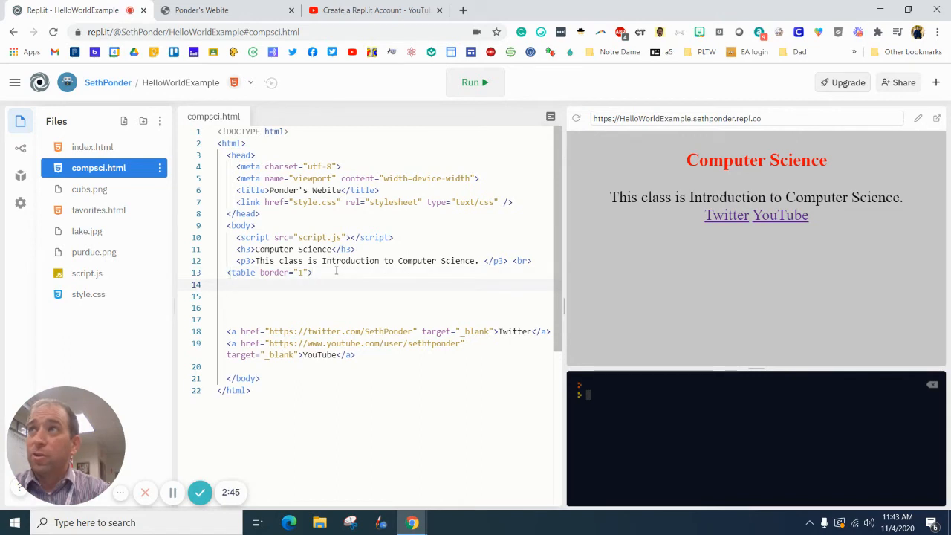
type("<t")
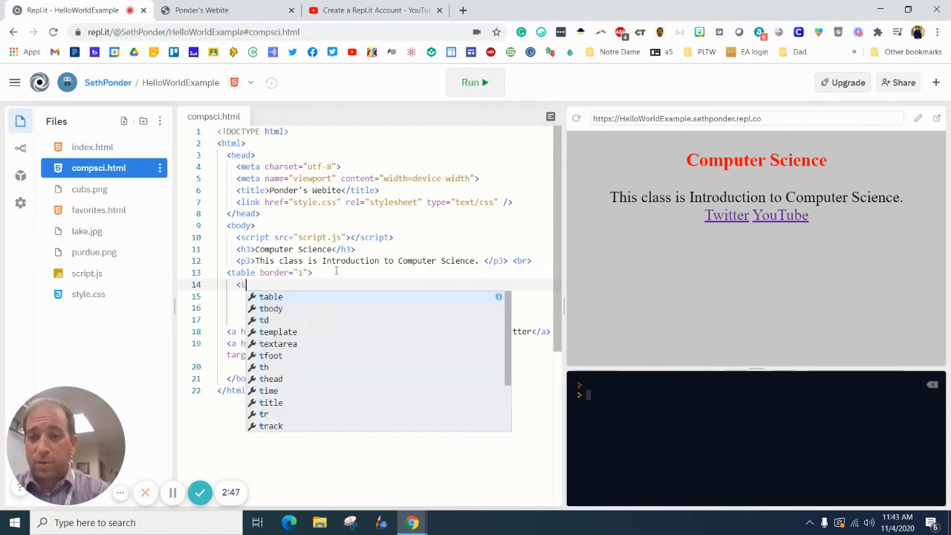
type("tr")
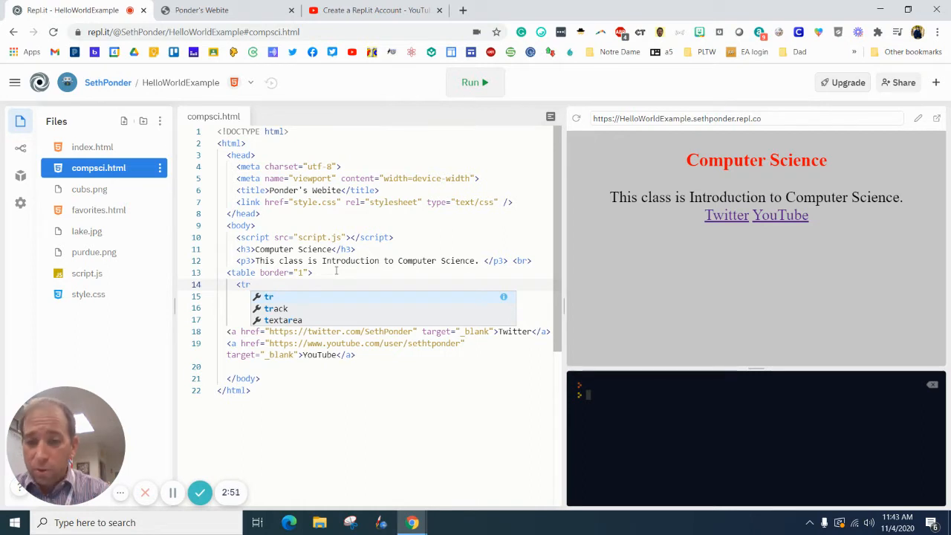
key("Escape")
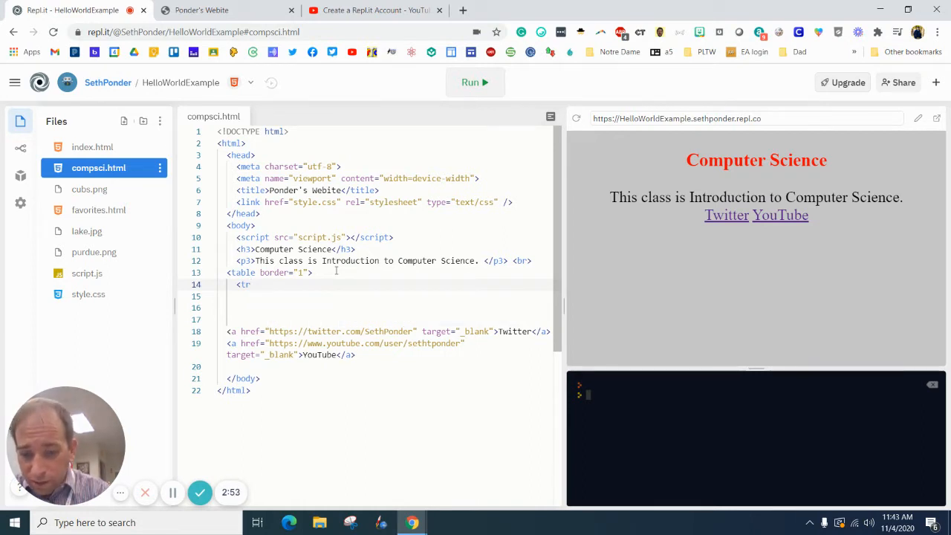
type(">")
key("Enter")
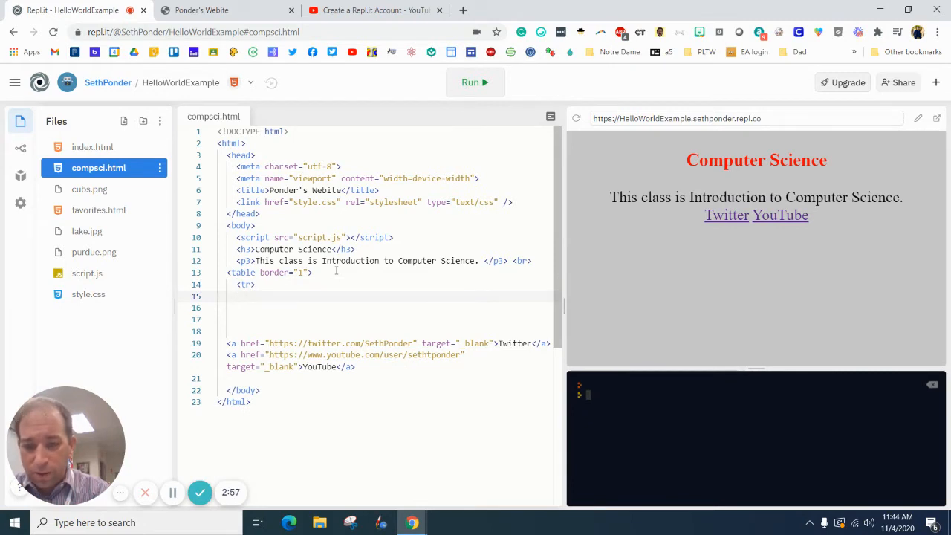
type("</tr>")
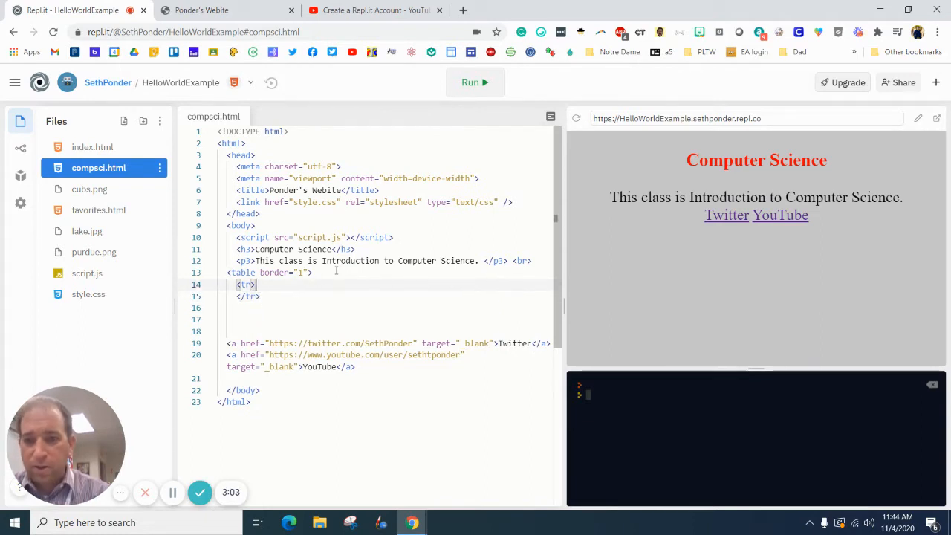
key("Enter")
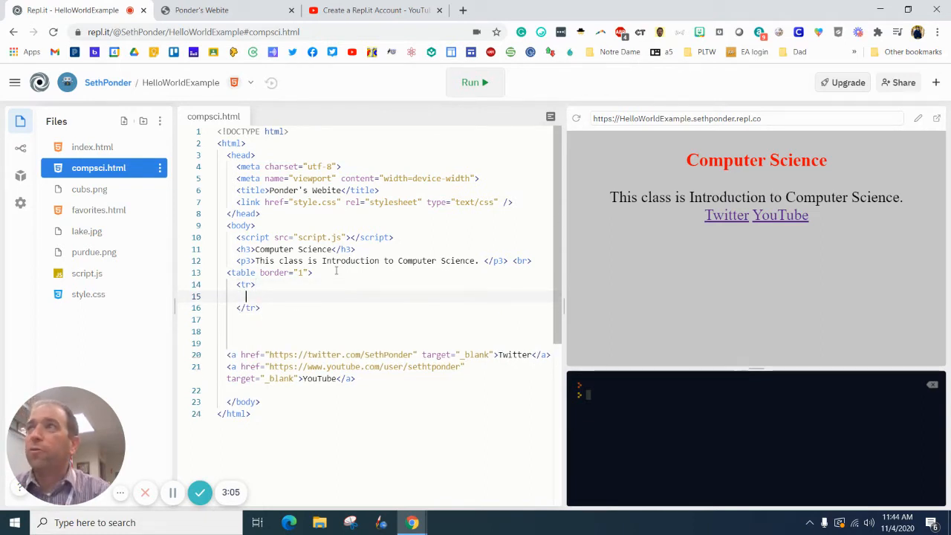
Add a <th>Name</th> header cell inside the row
type("<")
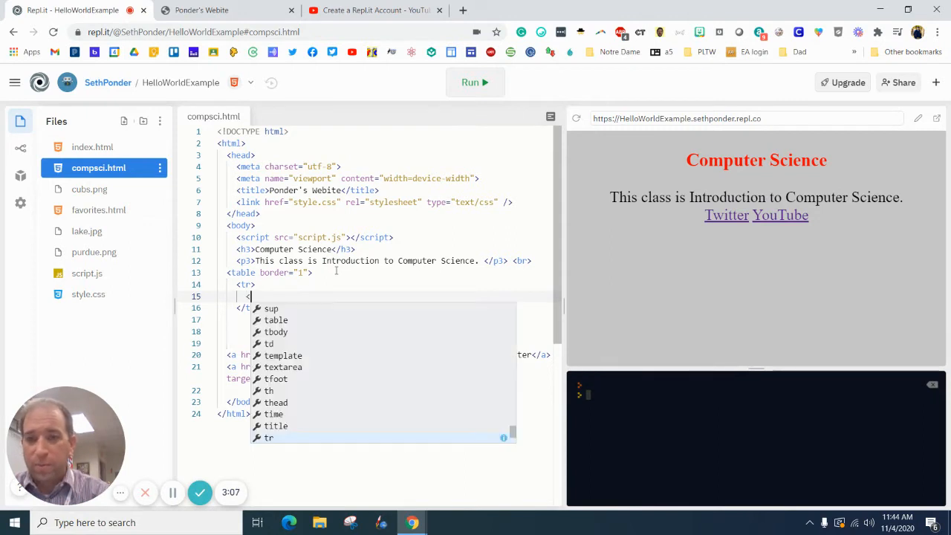
type("th>")
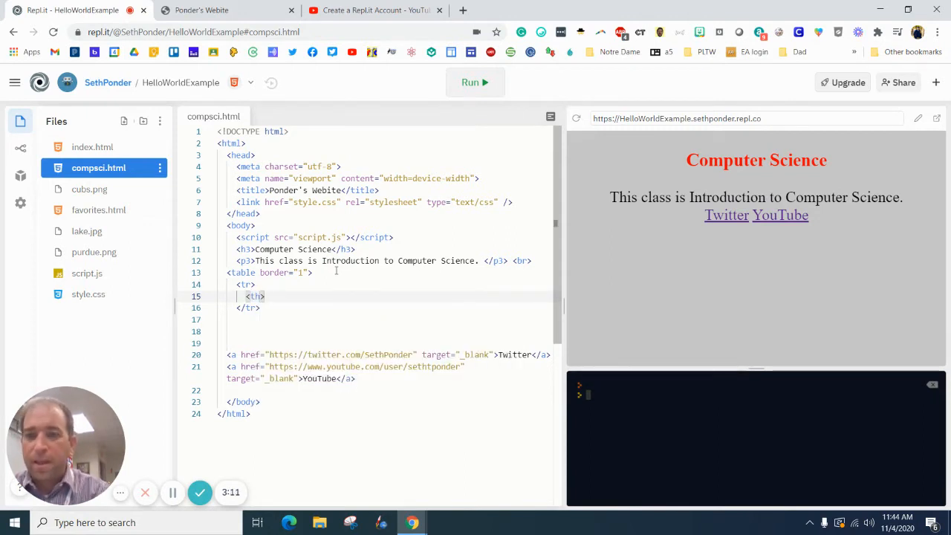
type("N")
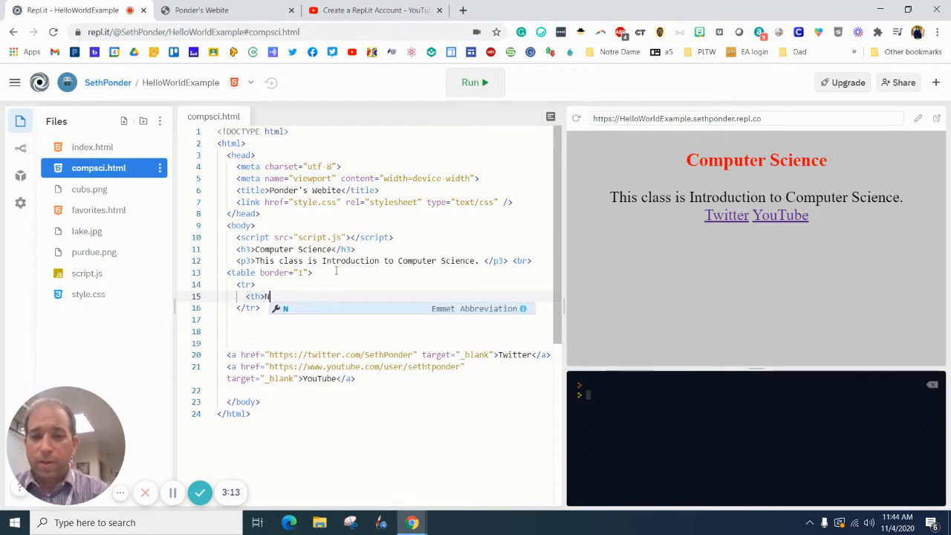
type("ame</th>")
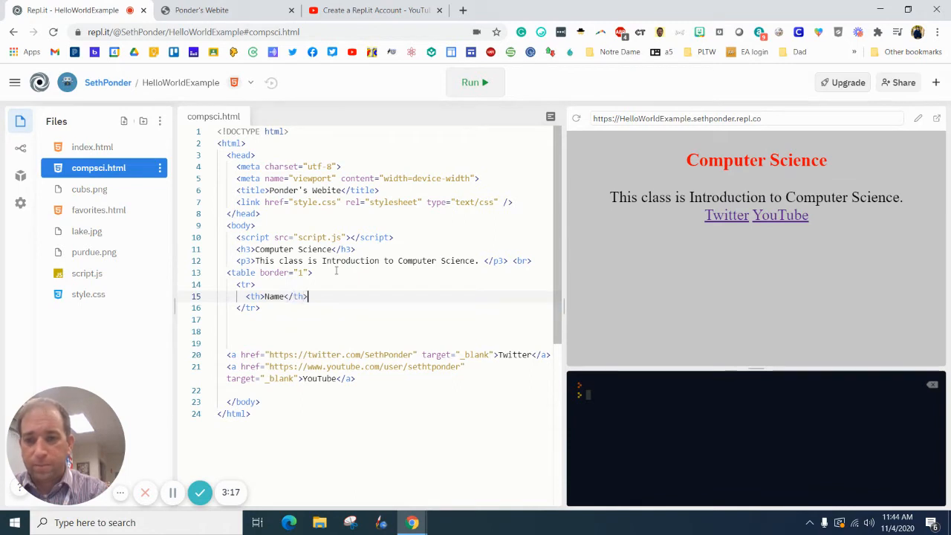
type("<th>Name</th>")
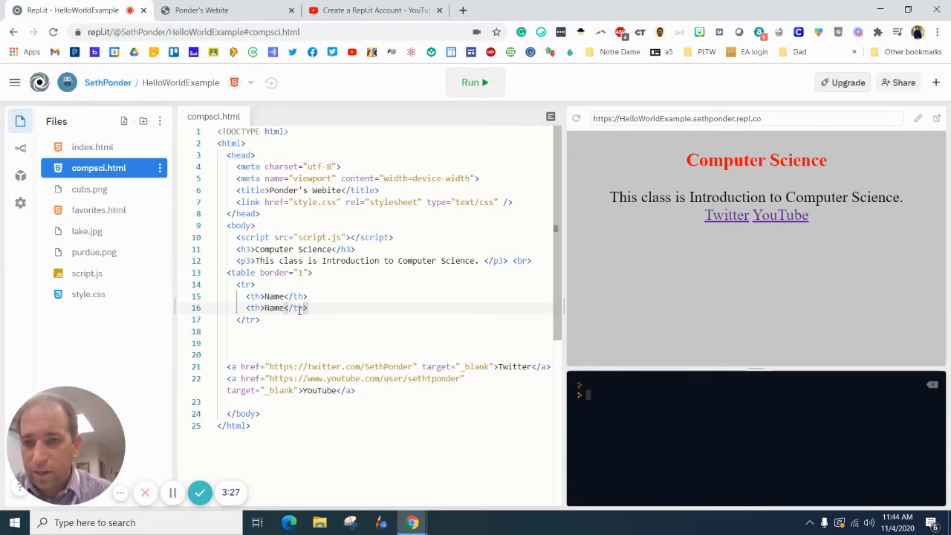
Add Description and Instruction <th> cells after the Name heading
type("<th>Name</th>")
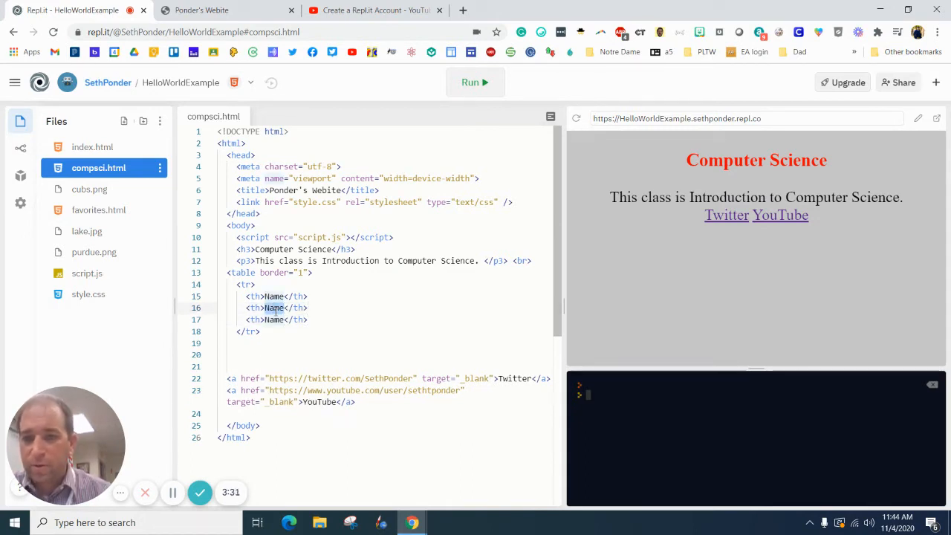
type("Desk")
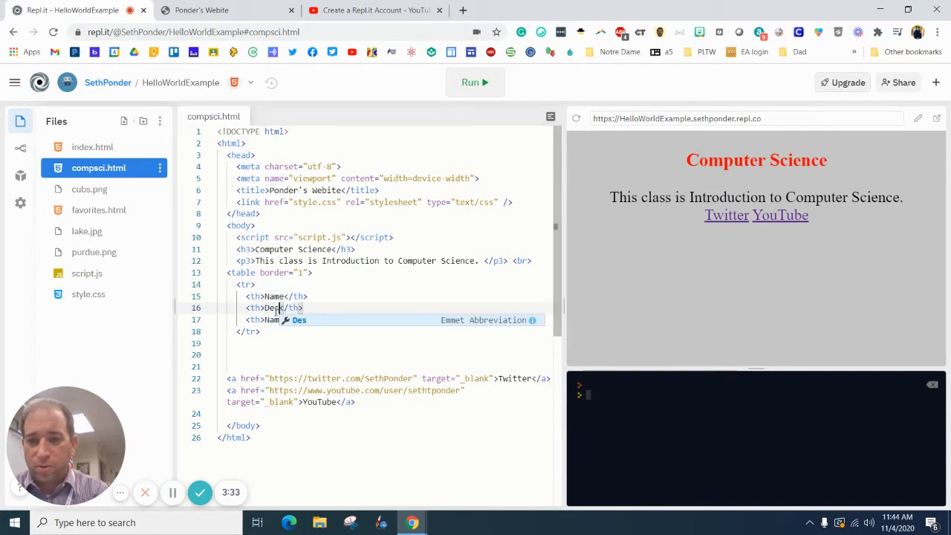
type("ription")
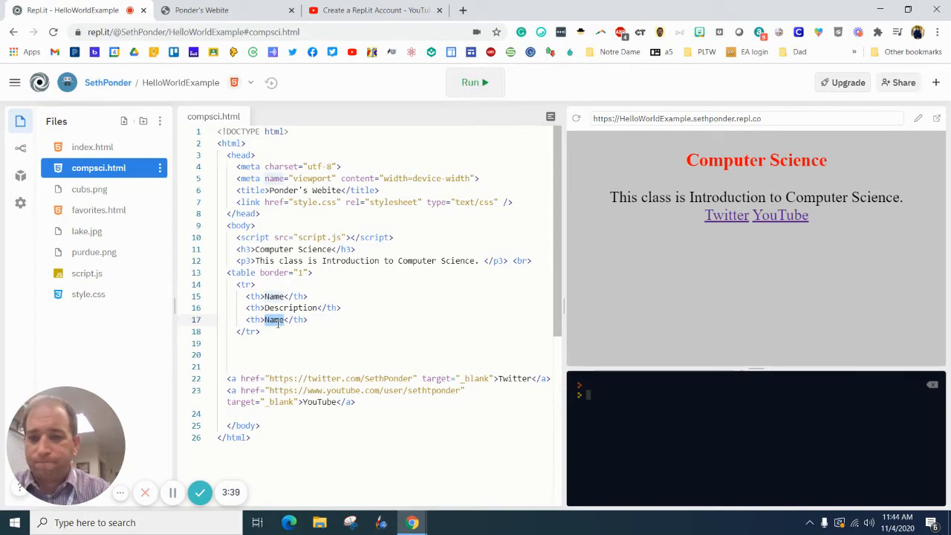
type("Instruc")
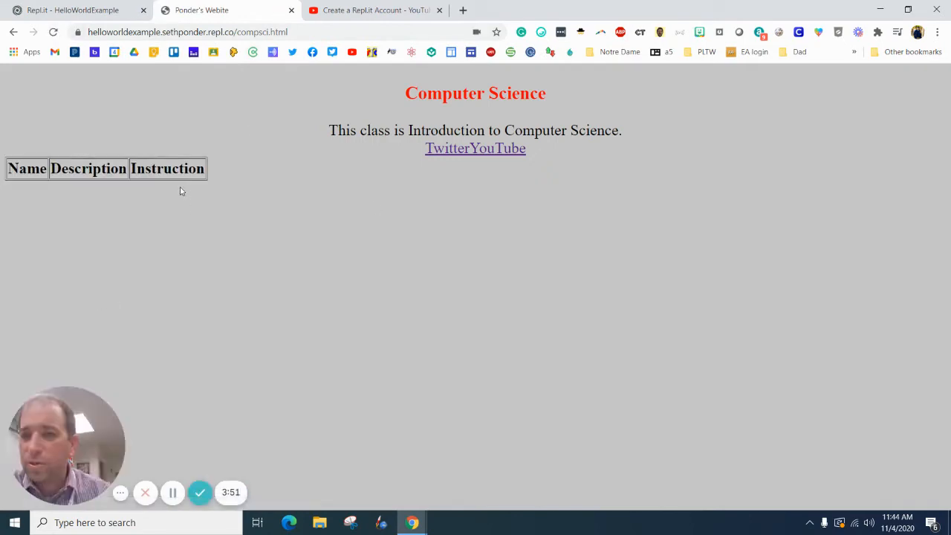
mouse_move(67, 185)
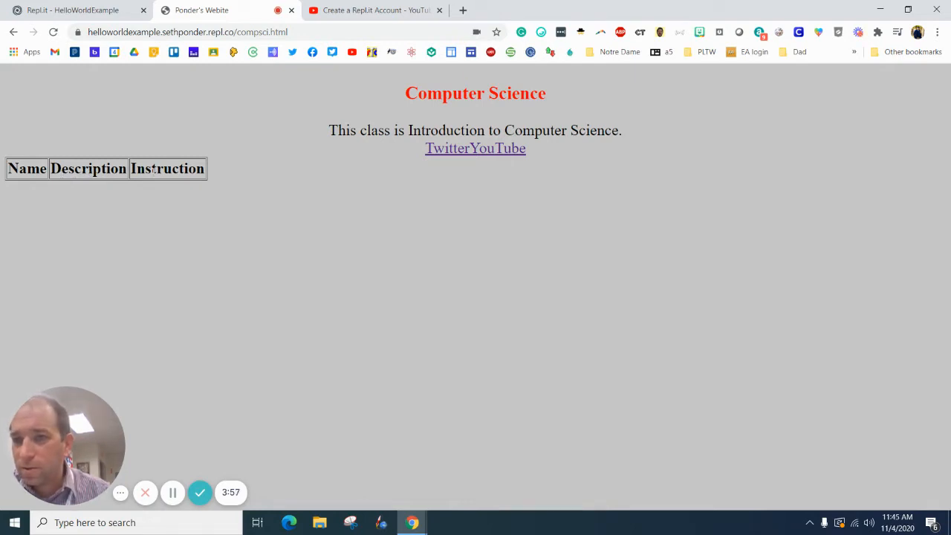
mouse_move(172, 193)
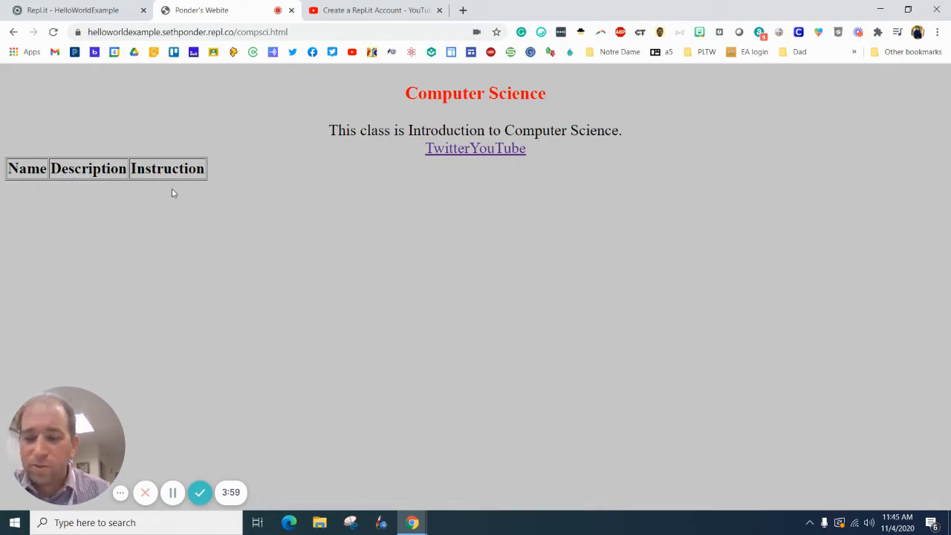
Check the bordered header row in Chrome and return to the Repl.it editor
left_click(75, 11)
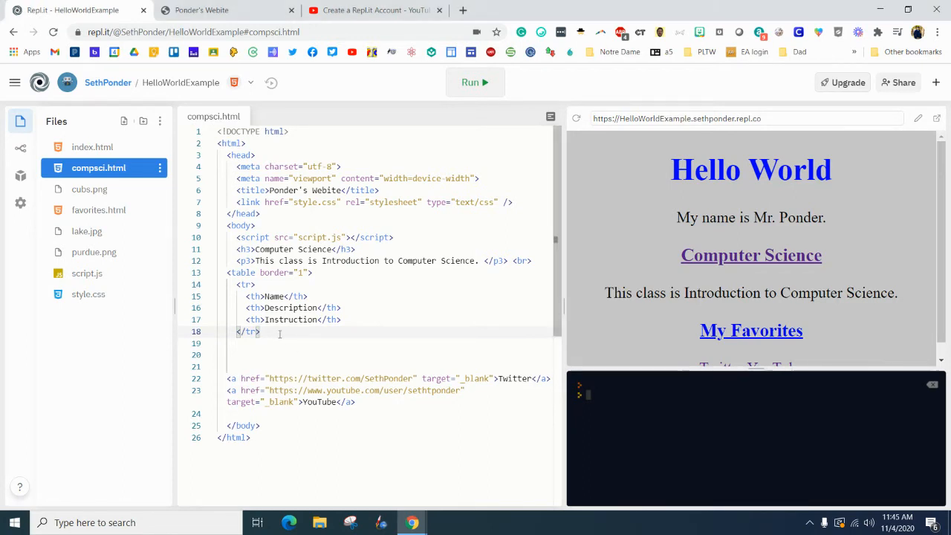
Add two empty <tr></tr> rows below the header row with blank lines between
key("Enter")
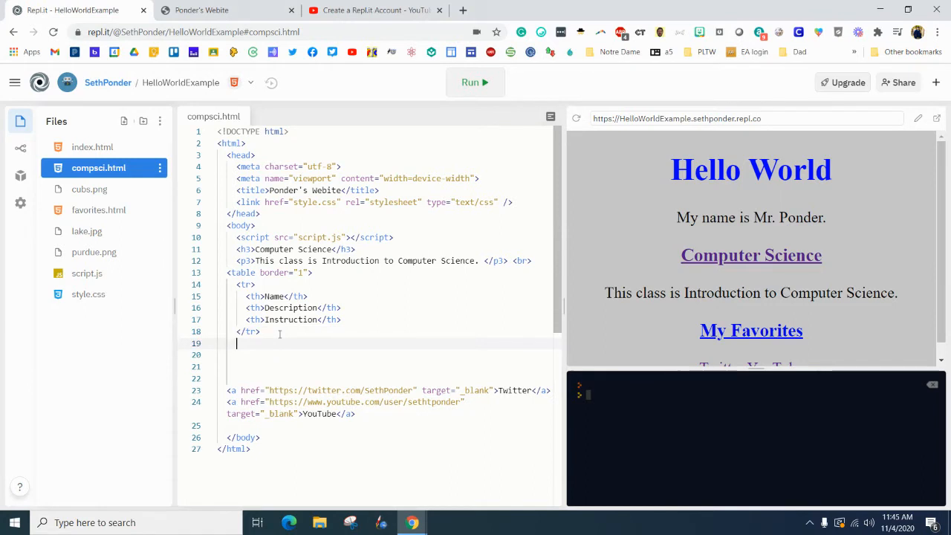
key("Enter")
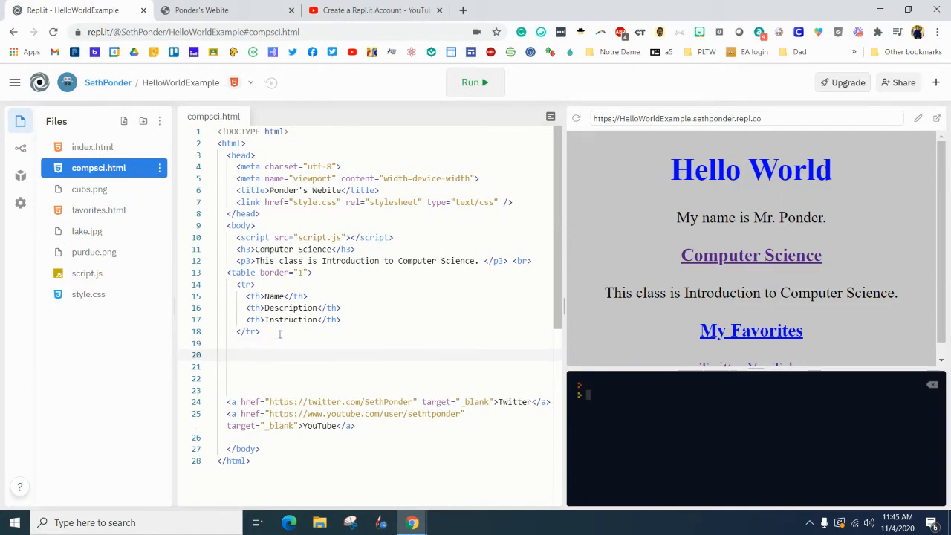
type("<tr>")
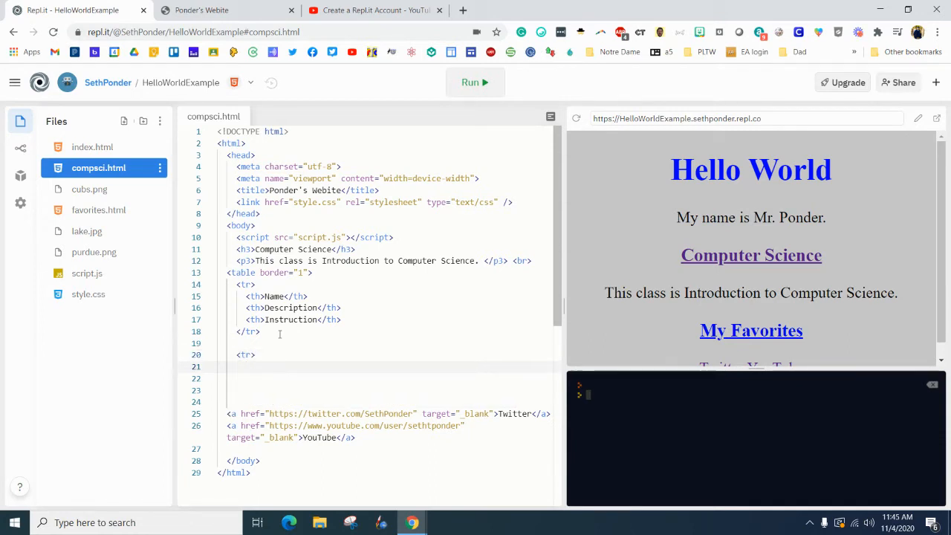
type("</tr>")
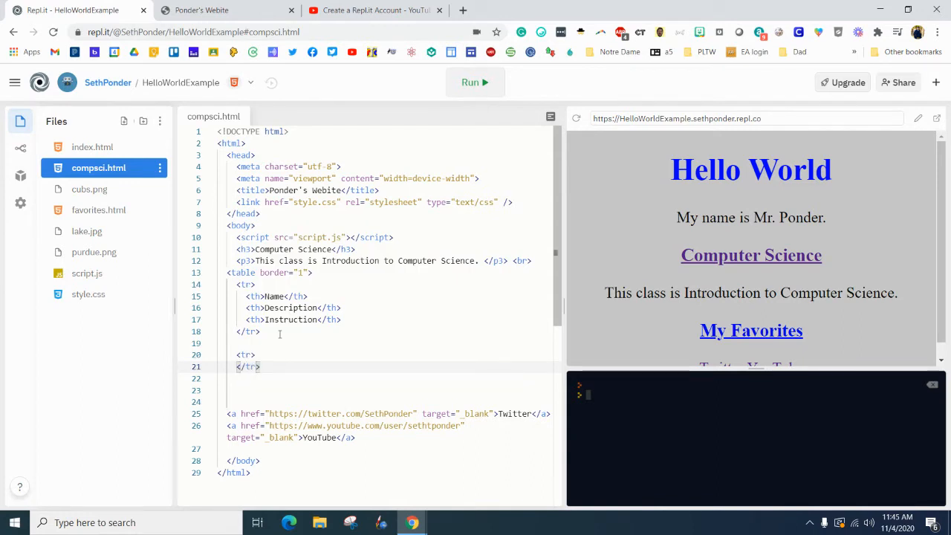
key("Enter")
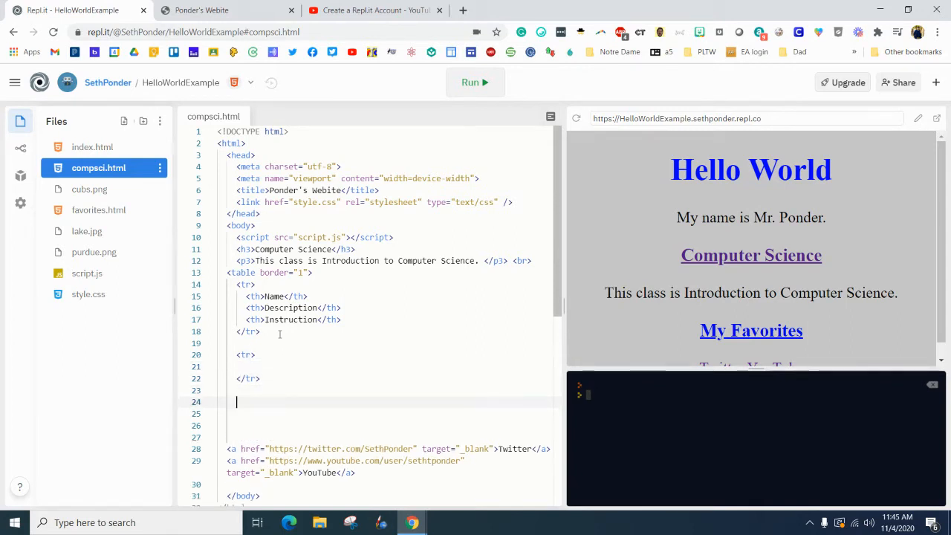
type("<tr>")
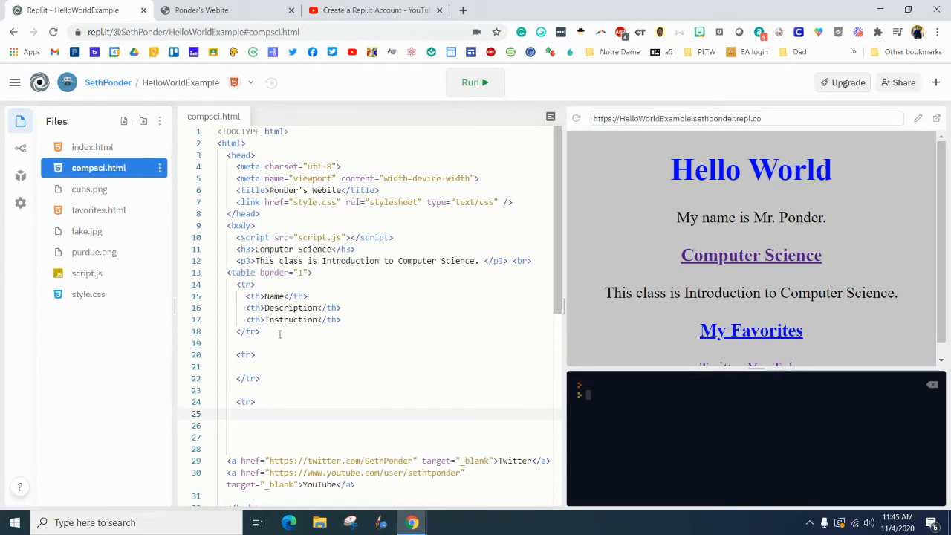
type("</tr>")
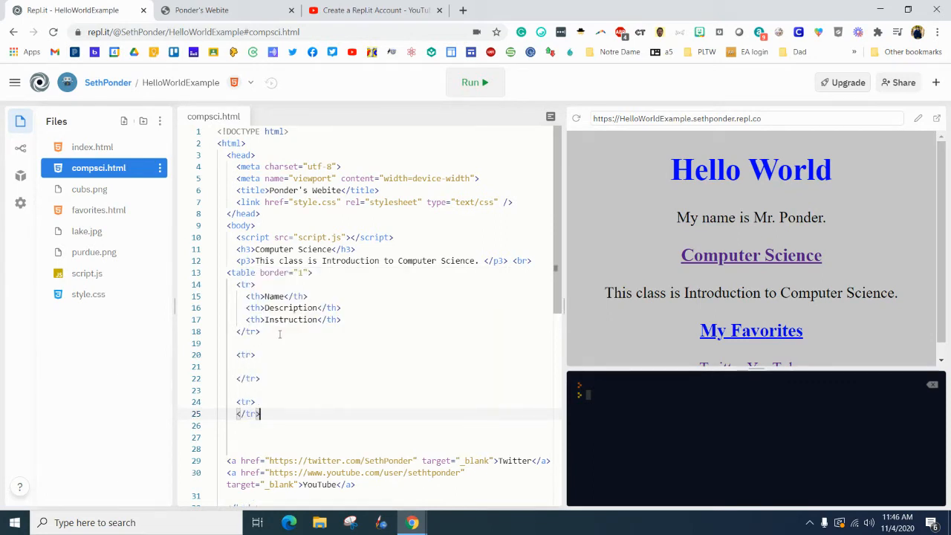
key("Enter")
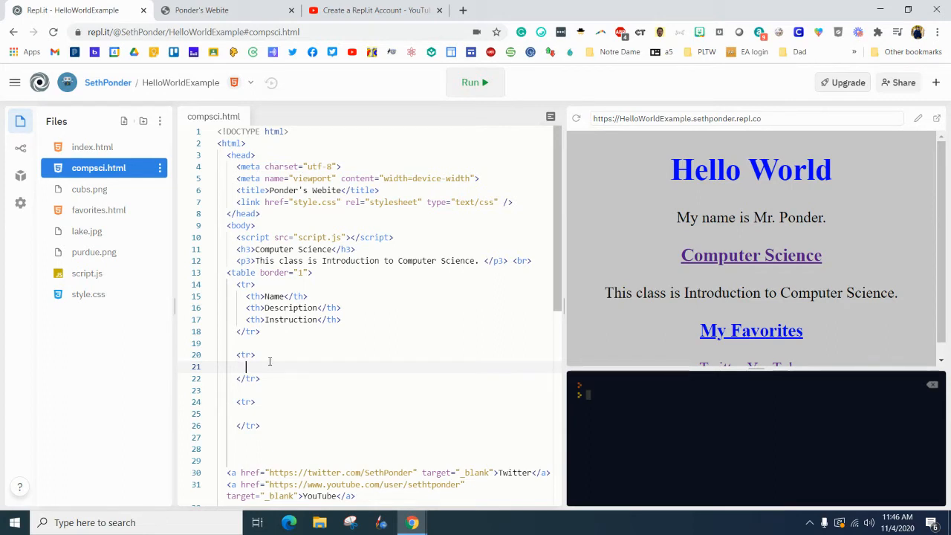
Add a <td> cell reading Create a Repl.it Account in the first new row
type("<td")
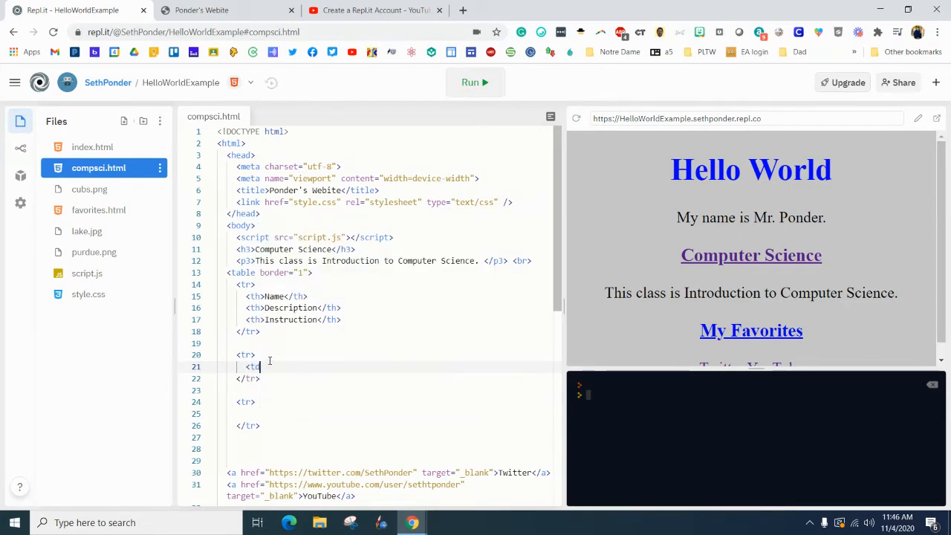
type(">")
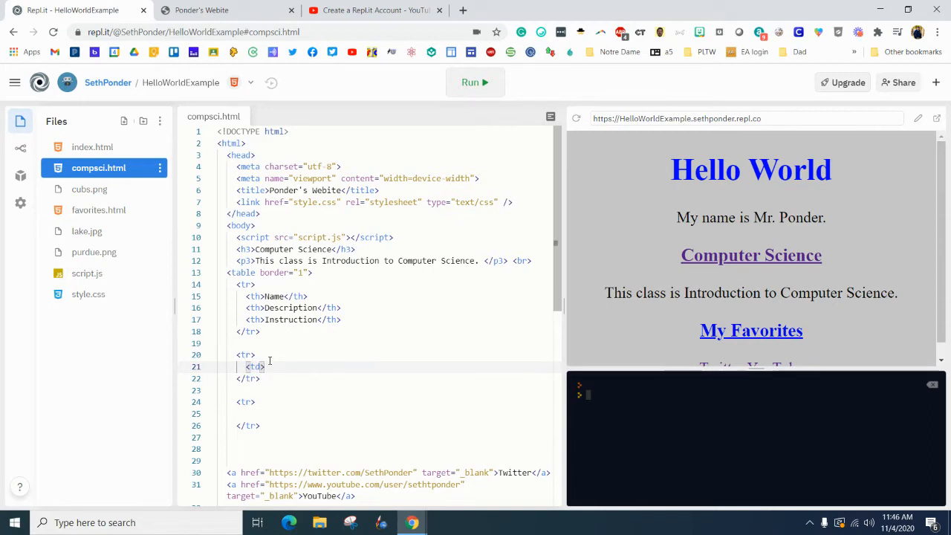
type("</td>")
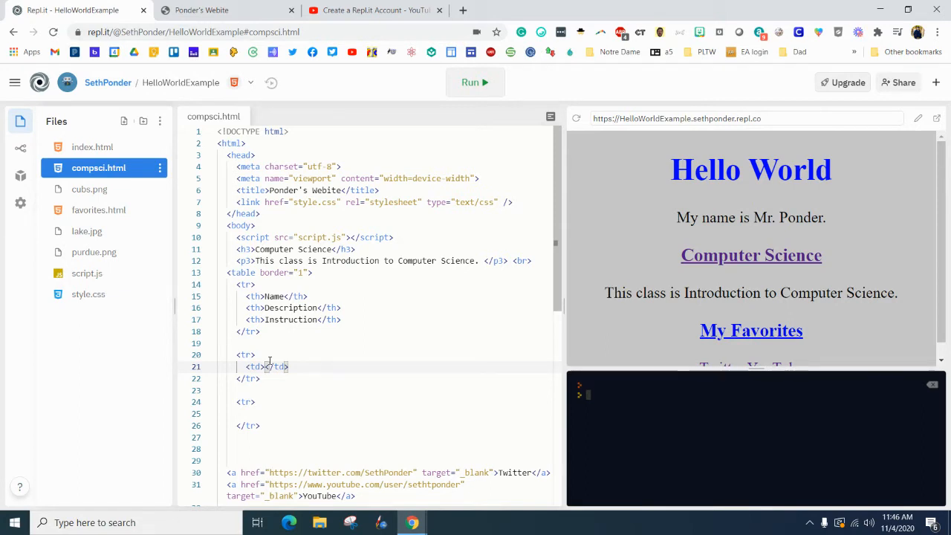
type("Create a")
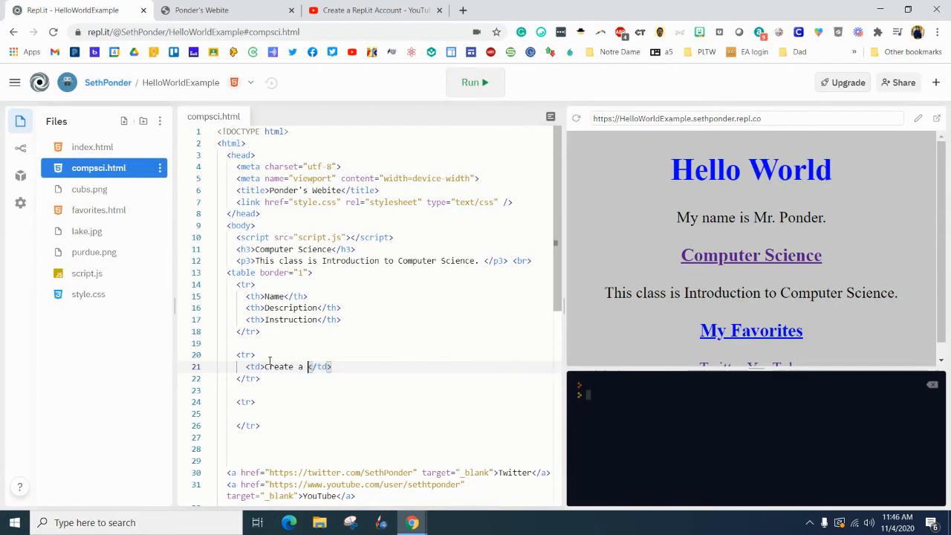
type("Replt.i")
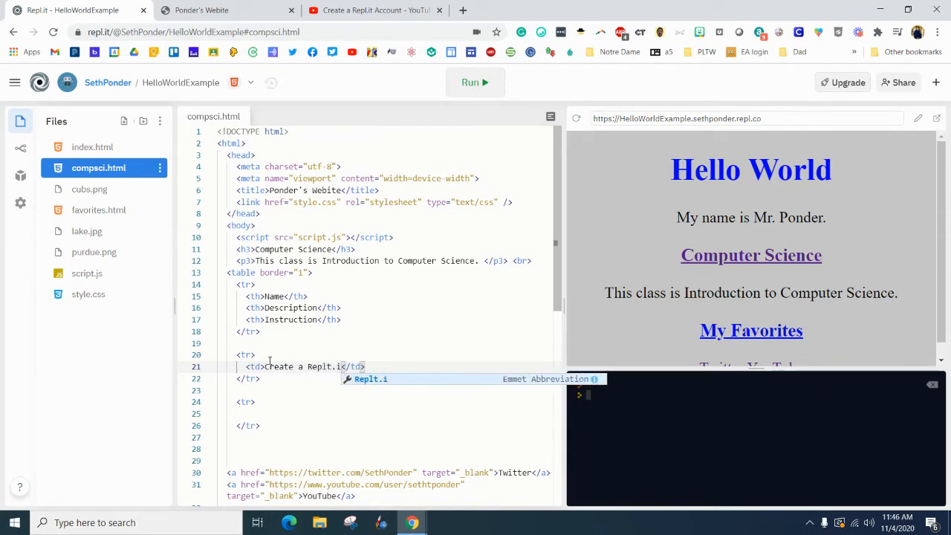
key("Backspace")
type("t Account")
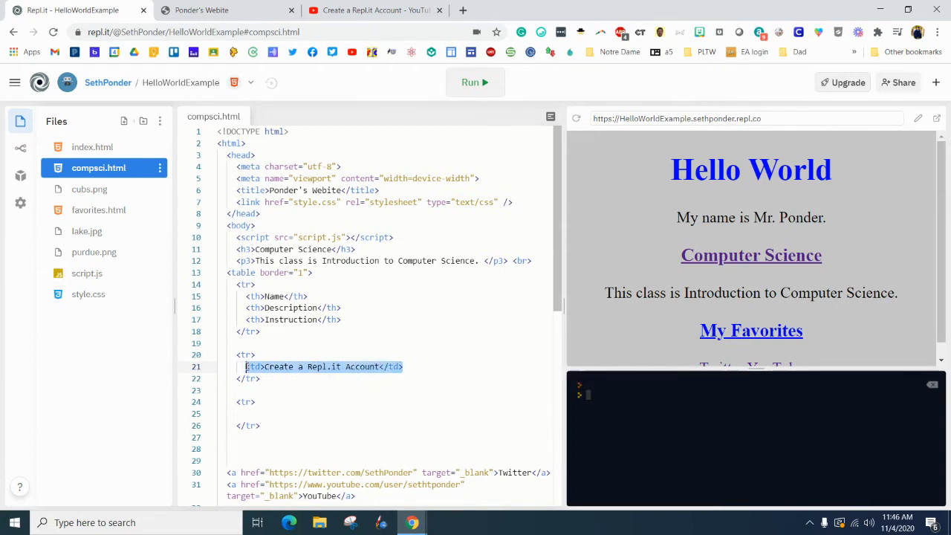
Paste the cell below and reword it to This will teach you how to create a repl.it account
left_click(404, 366)
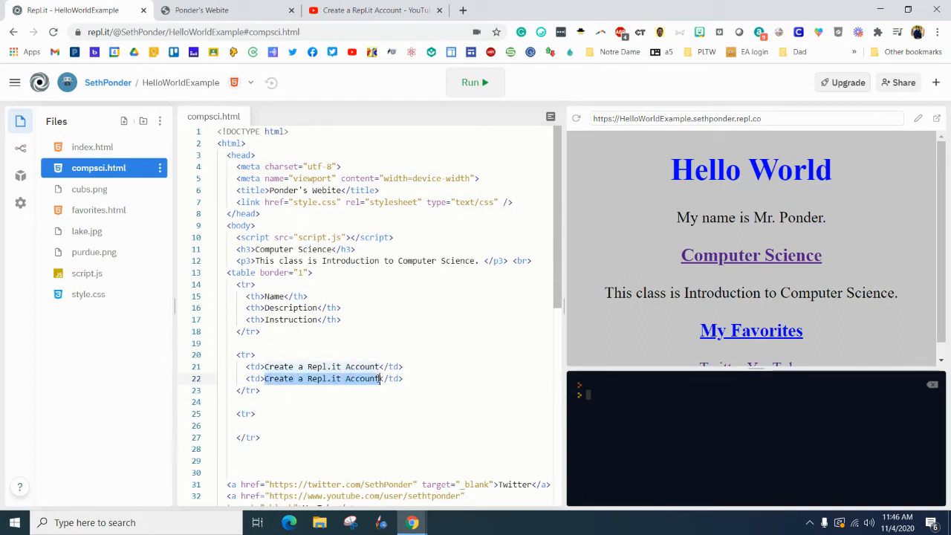
type("This will teach you how to </td>")
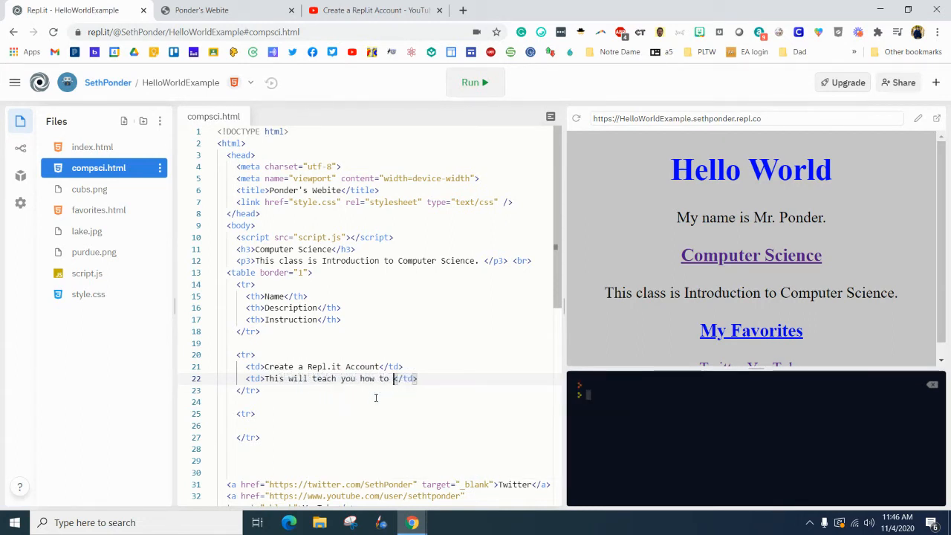
type("create a repl.it a")
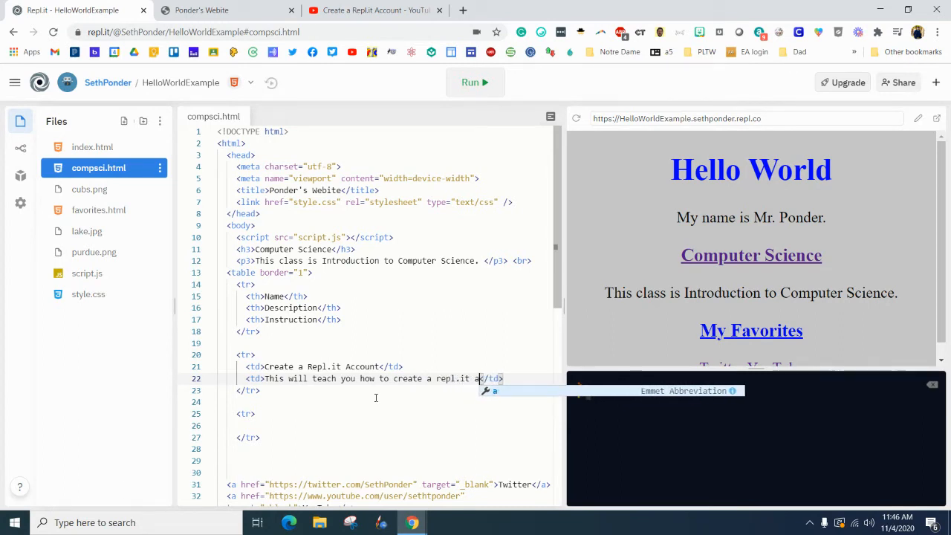
type("ccount.")
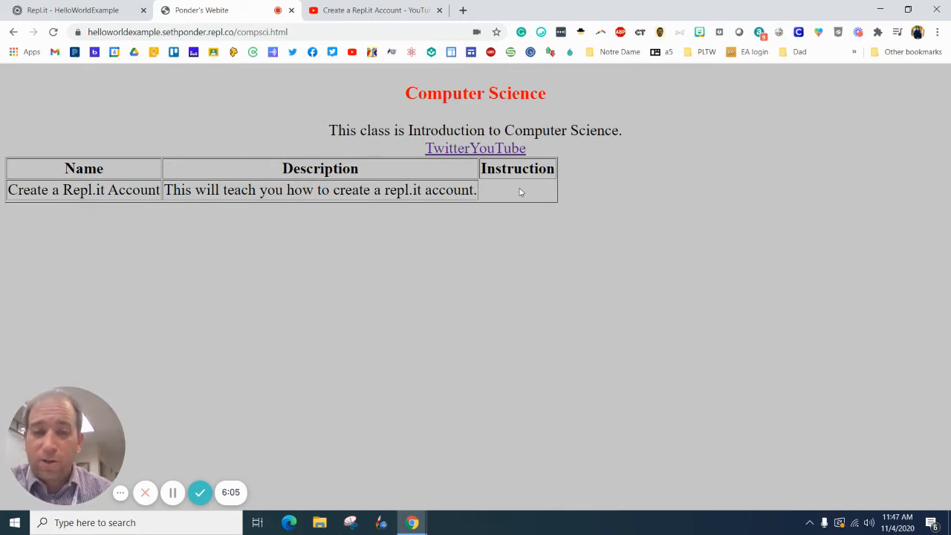
Return to Repl.it after checking the row and add an empty third <td></td> cell
left_click(74, 12)
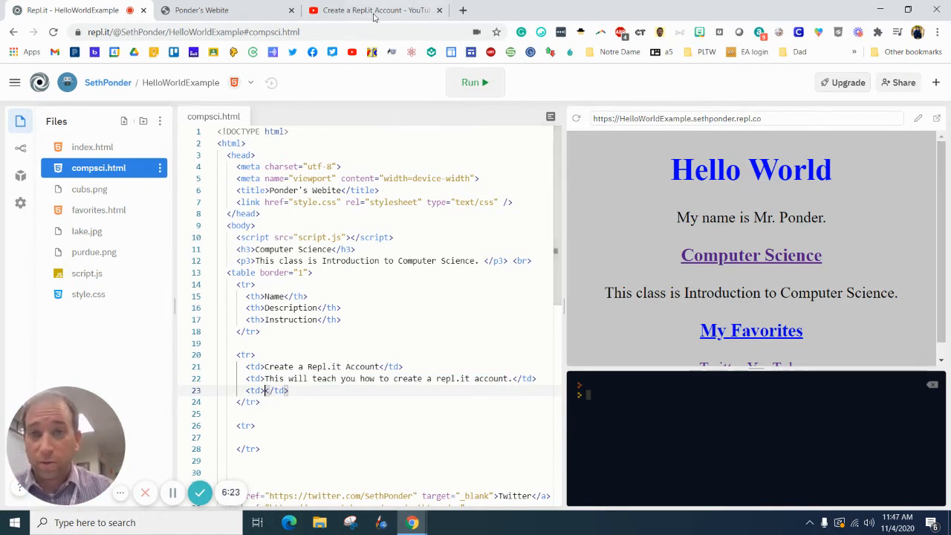
Copy the YouTube embed code for the Create a Repl.it Account video via Share > Embed
left_click(374, 9)
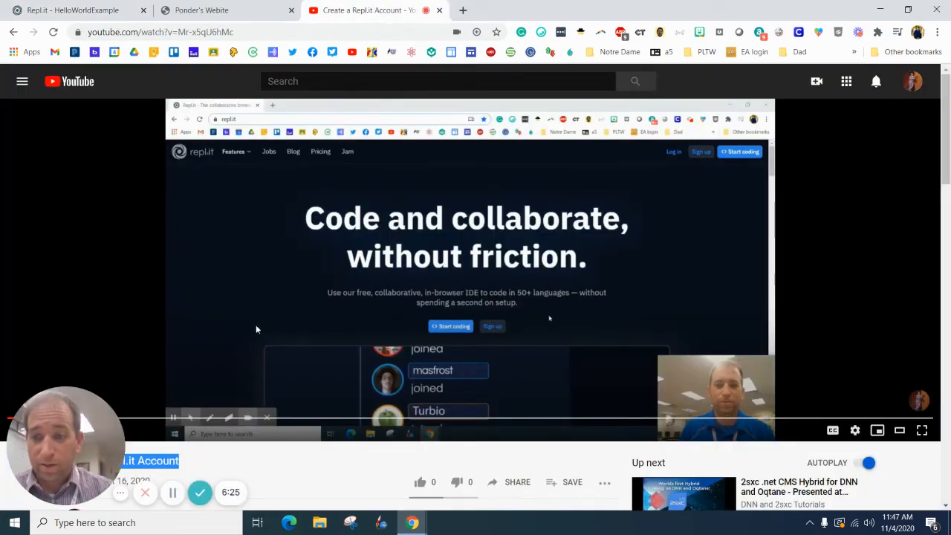
mouse_move(470, 287)
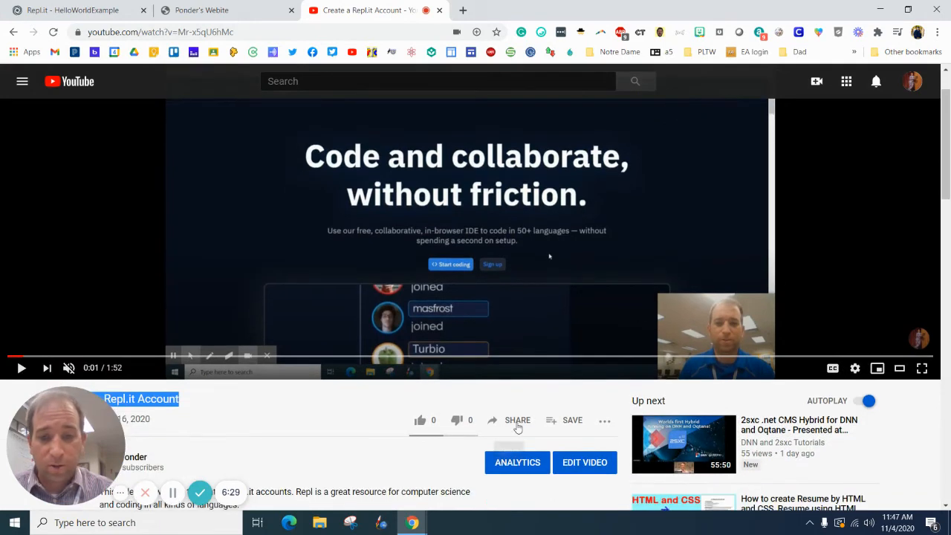
left_click(518, 419)
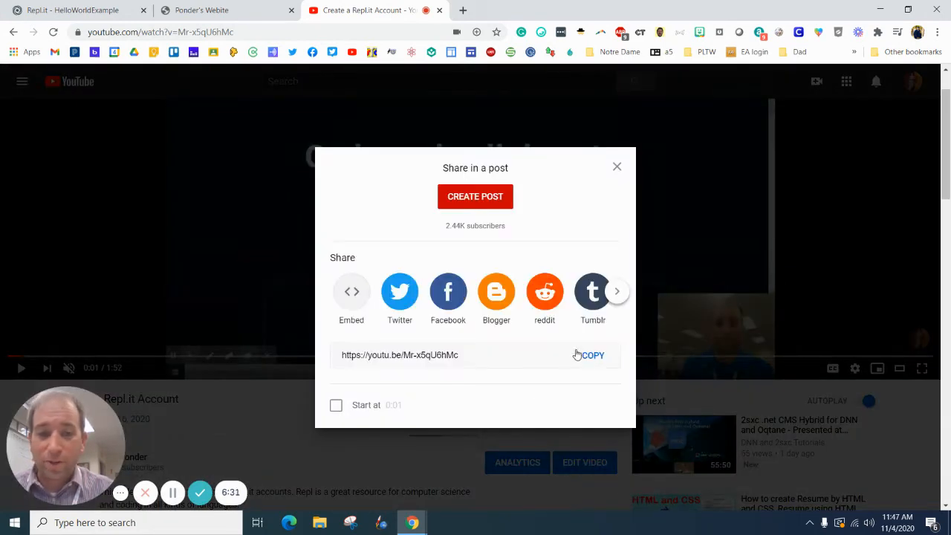
left_click(592, 355)
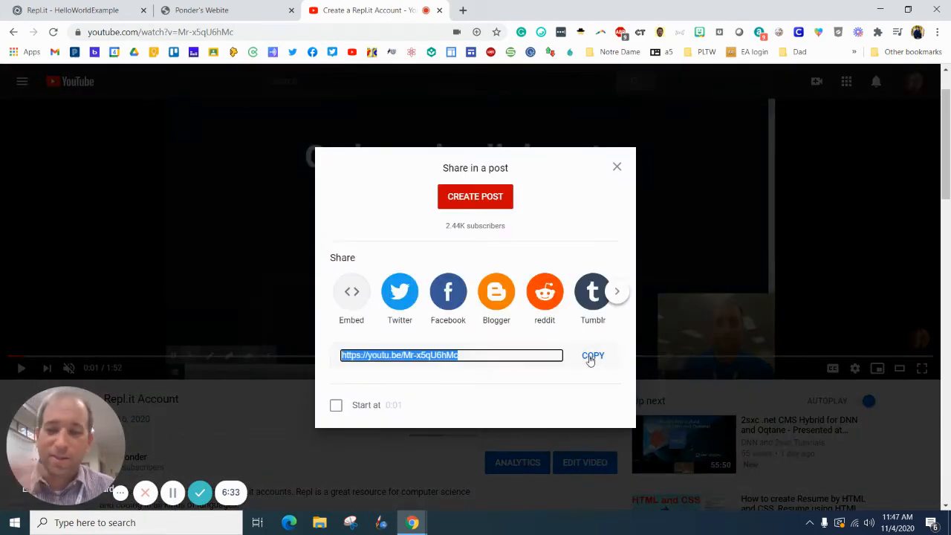
left_click(351, 291)
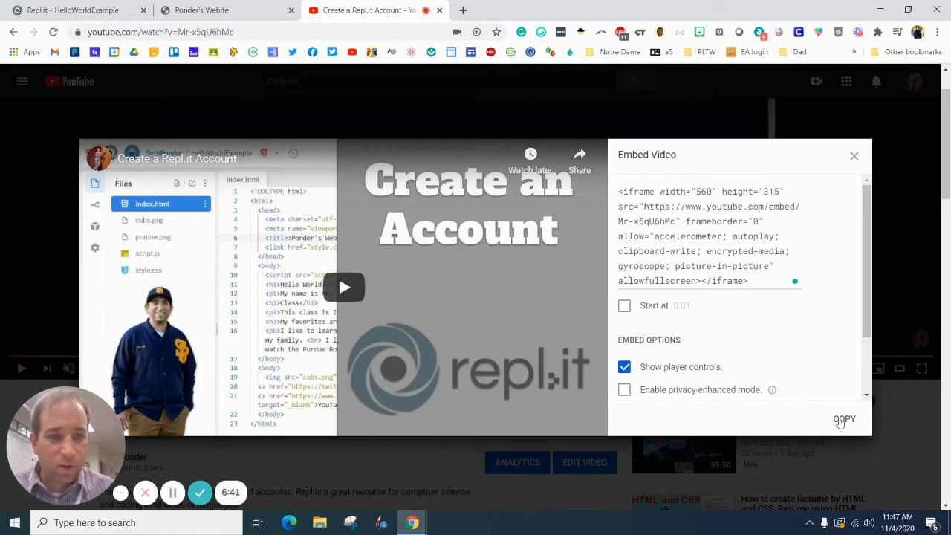
left_click(844, 419)
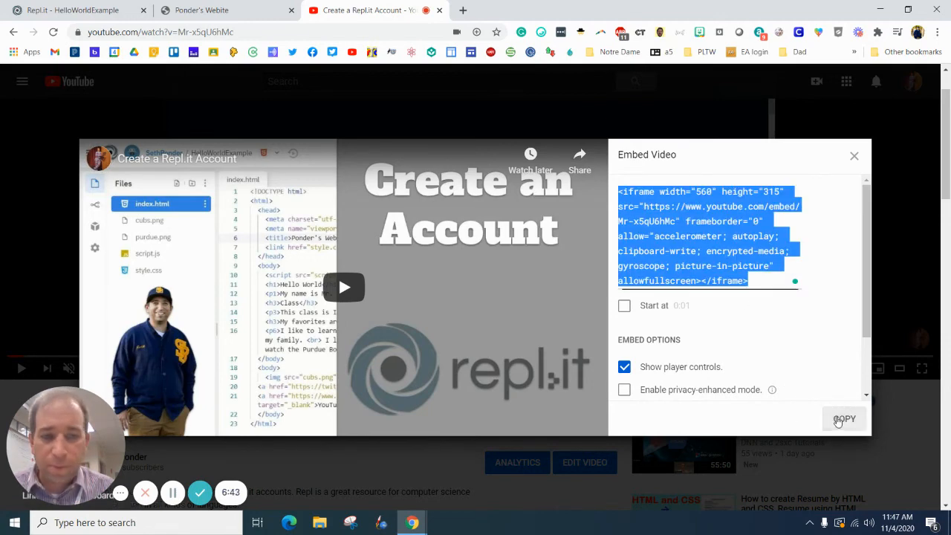
left_click(47, 12)
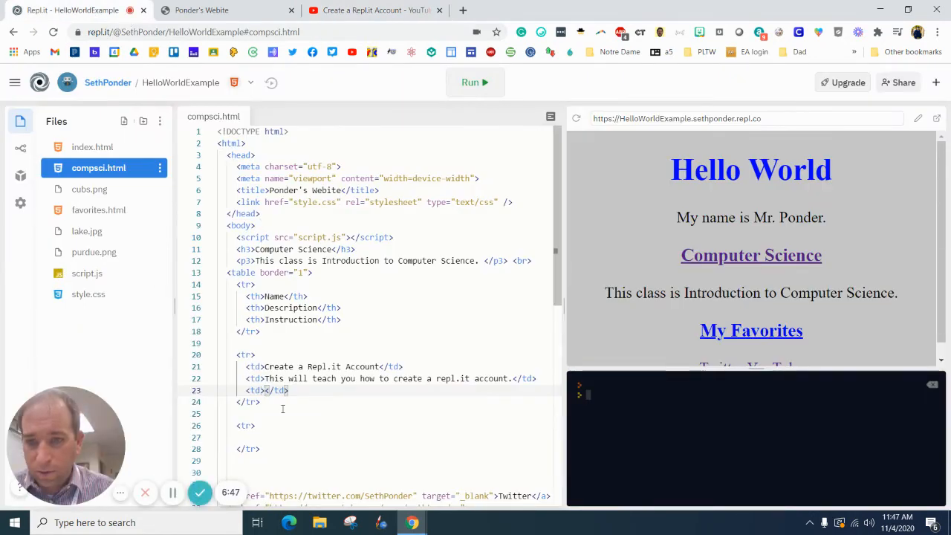
mouse_move(278, 412)
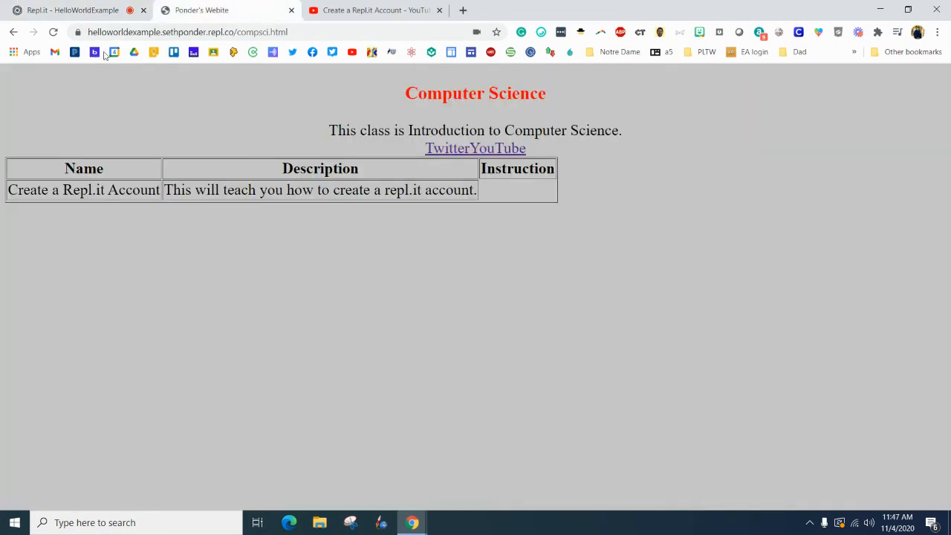
Embed the account-creation video in the first row's Instruction cell and set table border to 5
left_click(54, 33)
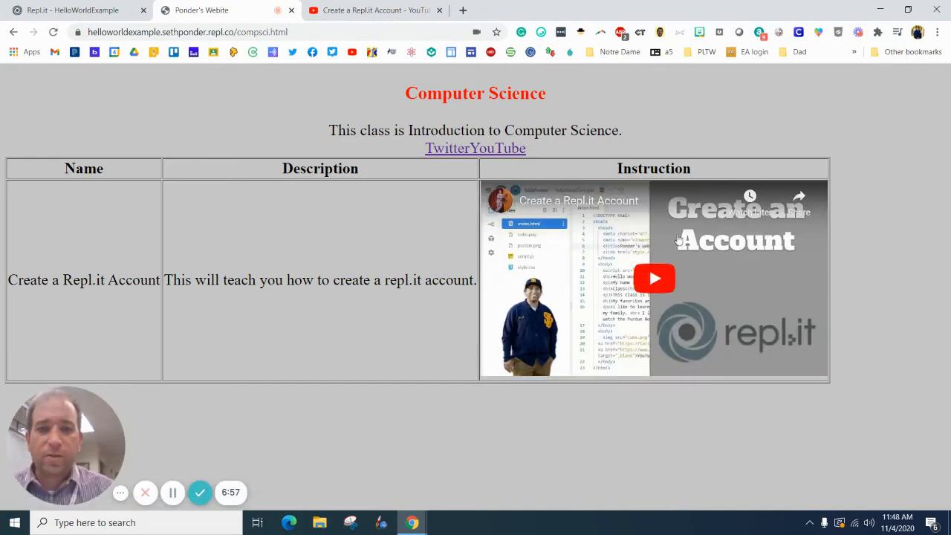
mouse_move(568, 259)
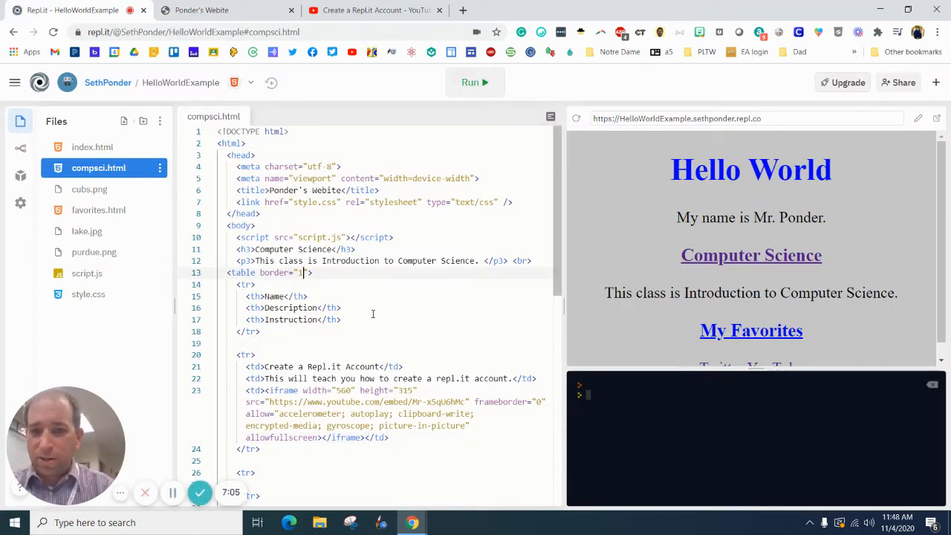
type("5")
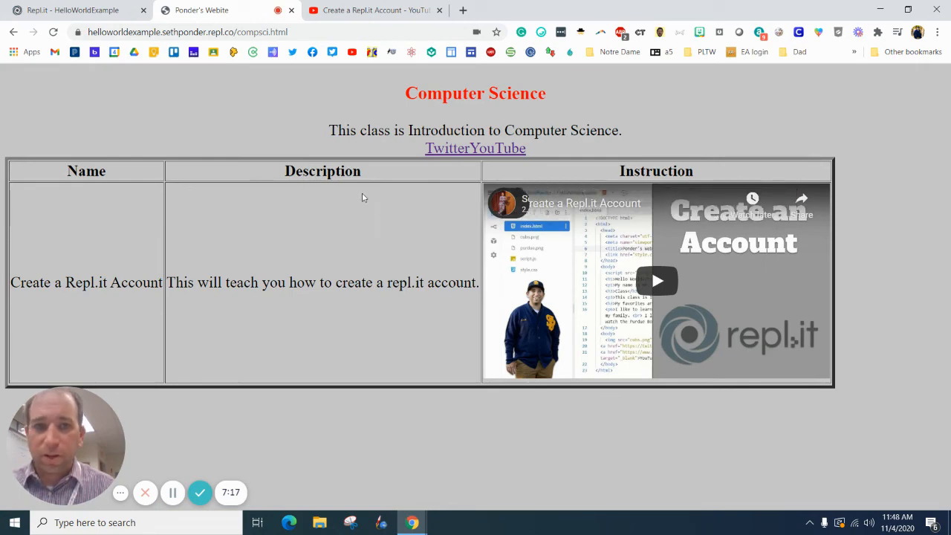
mouse_move(342, 214)
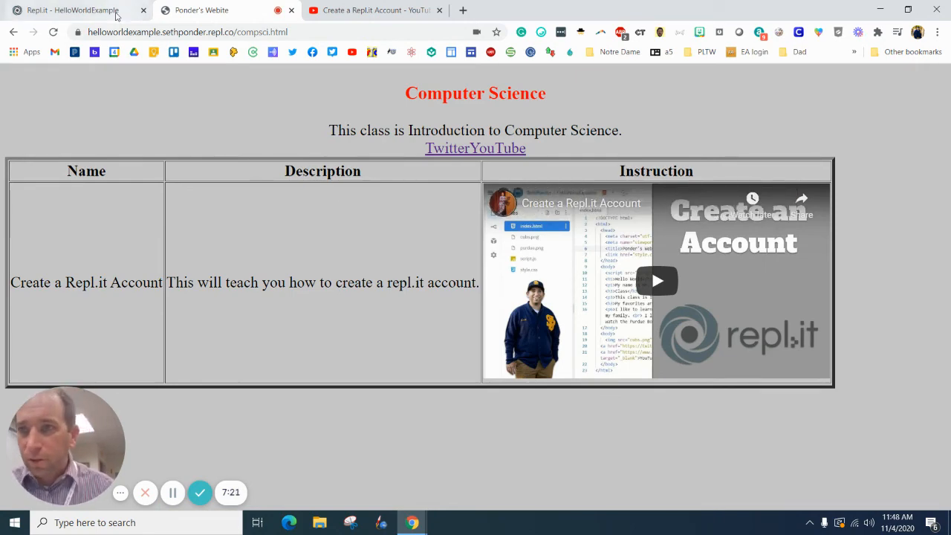
left_click(71, 10)
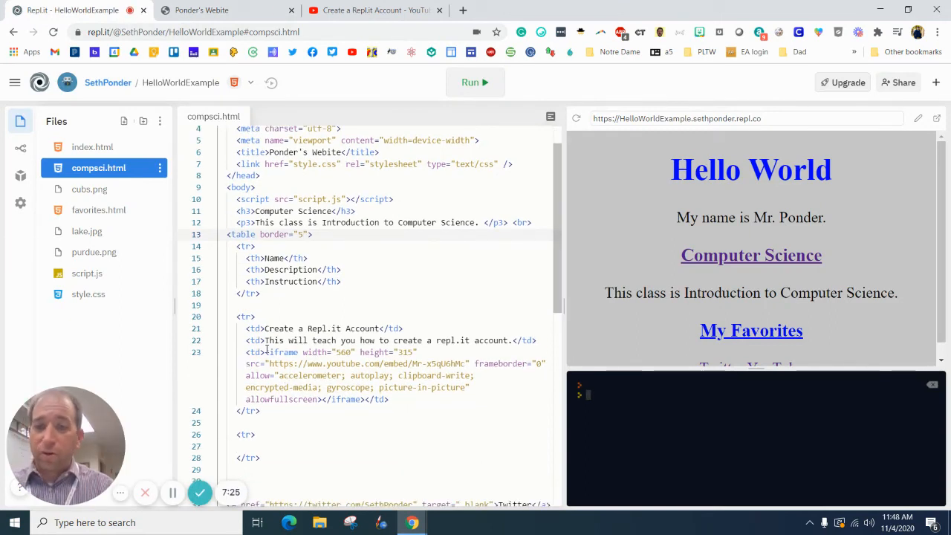
Duplicate the Create a Repl.it Account row into the empty second table row
left_click_drag(265, 340, 389, 398)
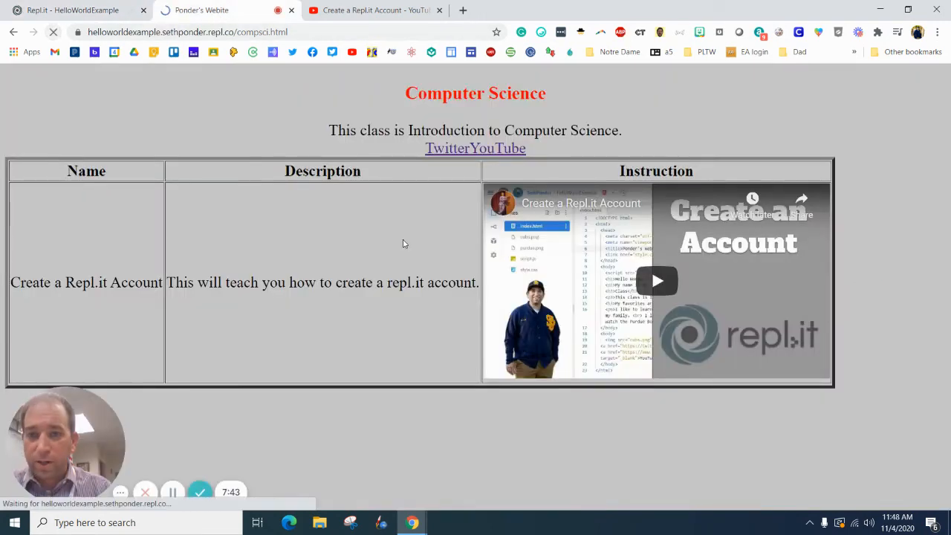
scroll("down", 3)
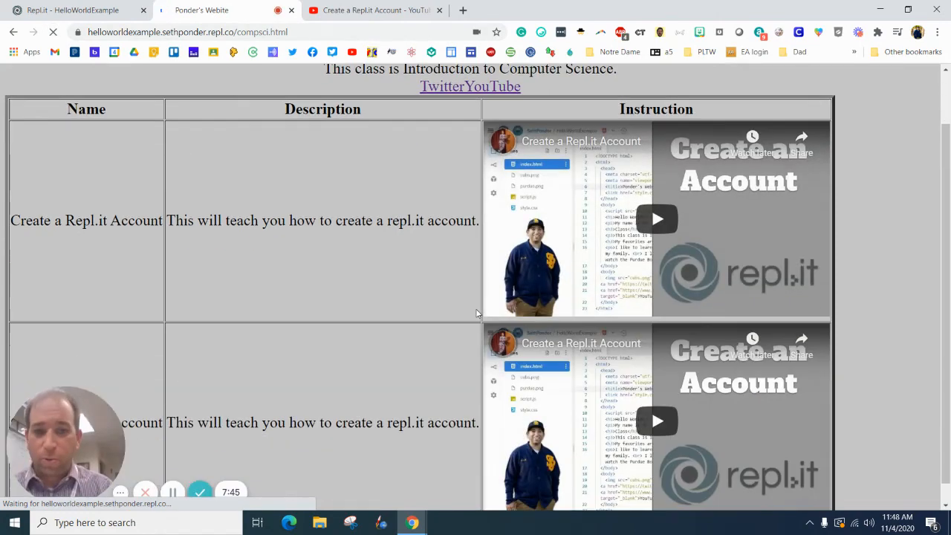
scroll("down", 3)
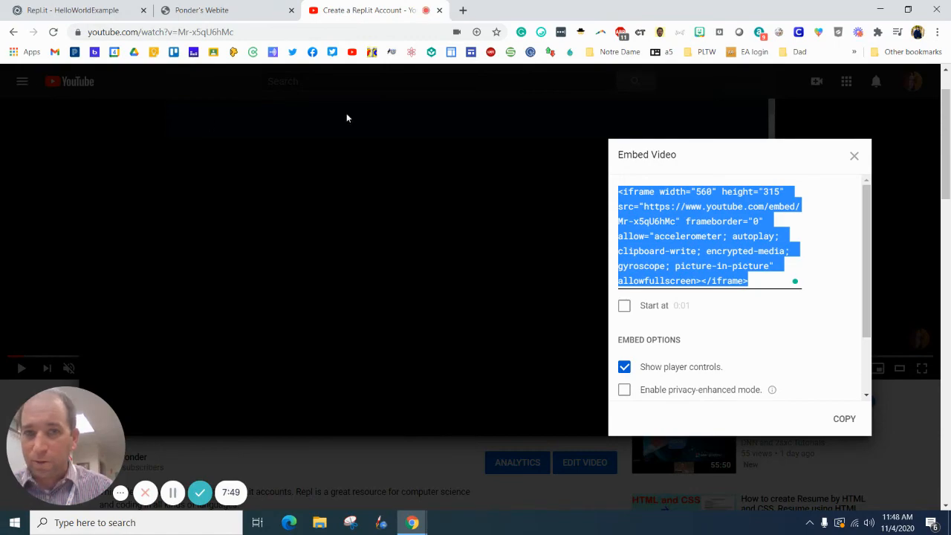
Find the Beginner Tutorial for HTML video in the channel's Videos list and select its title
left_click(853, 156)
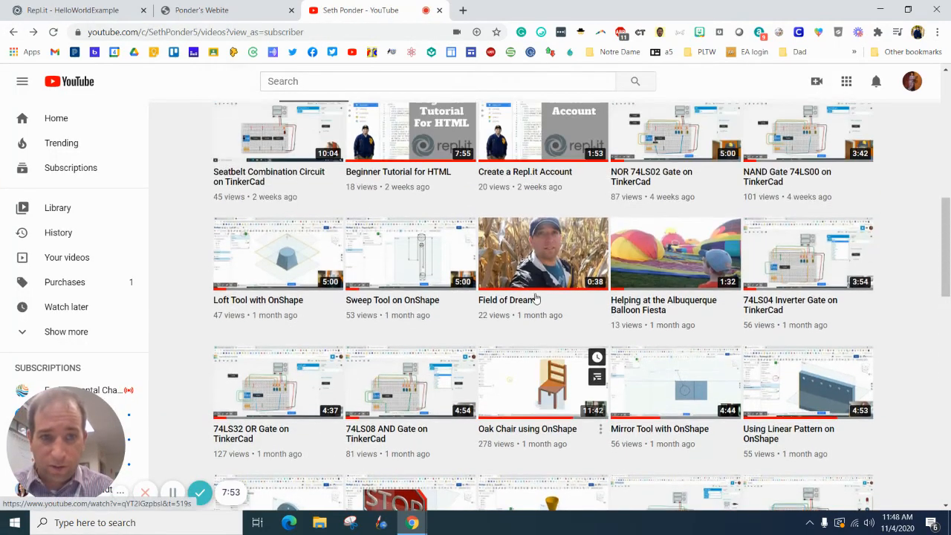
scroll("up", 3)
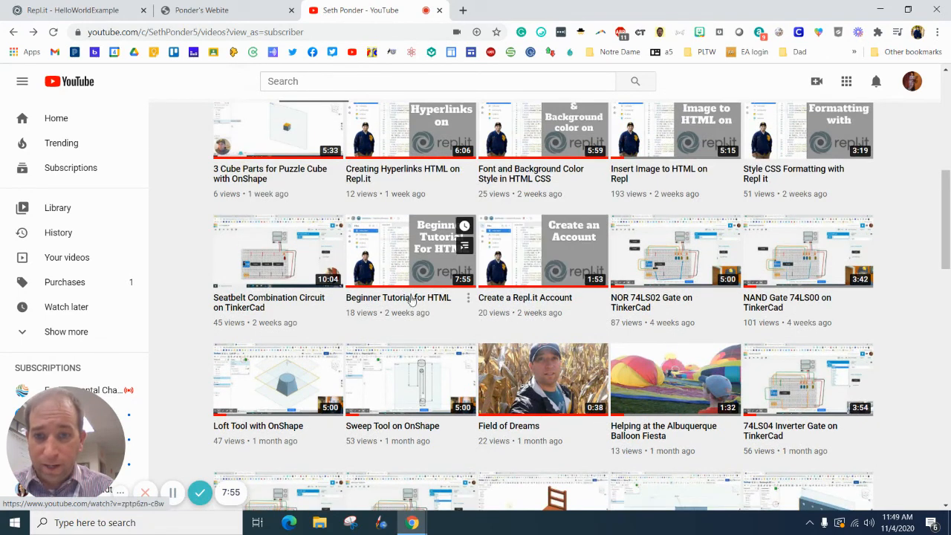
left_click(410, 249)
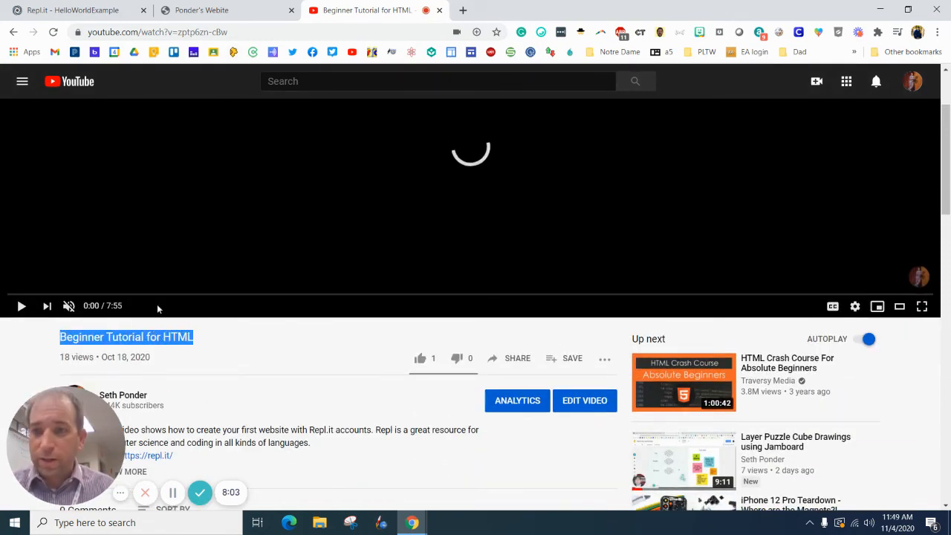
left_click(74, 10)
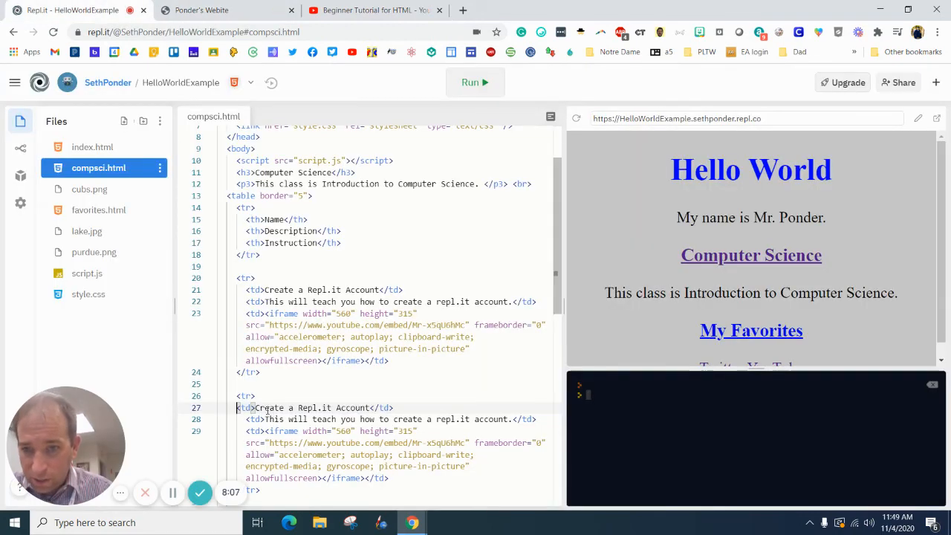
Rename the second row 'Beginner Tutorial for HTML' with description 'This will teach you start coding with HTML'
left_click_drag(256, 407, 372, 407)
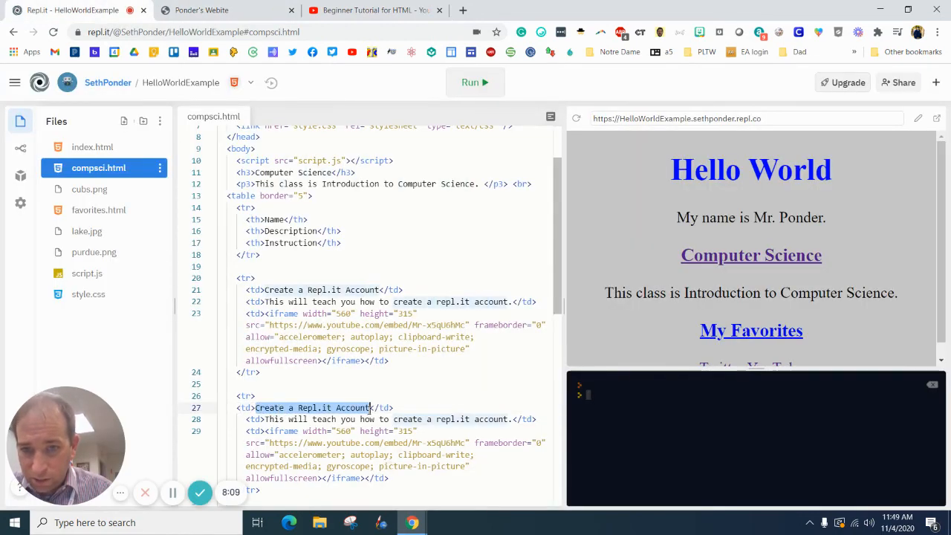
type("Beginner Tutorial for HTML</td>")
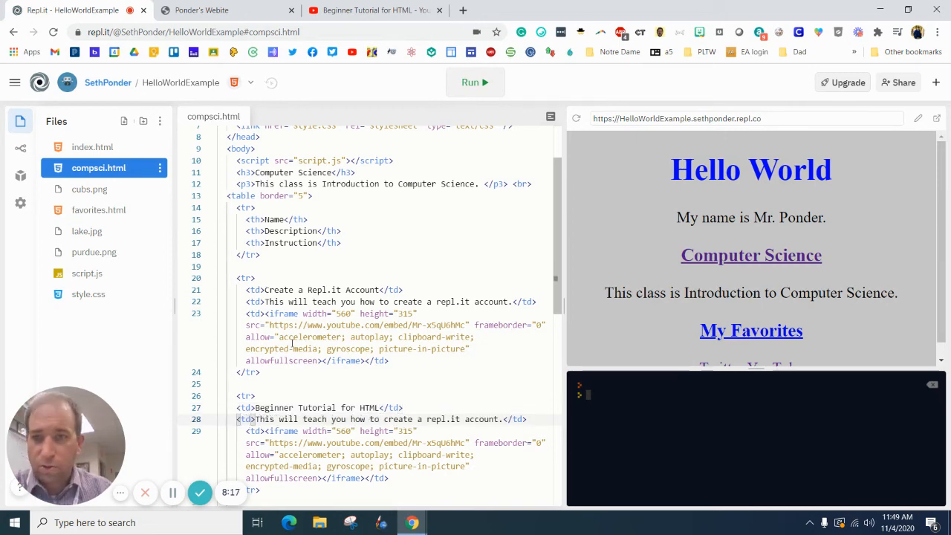
left_click(54, 33)
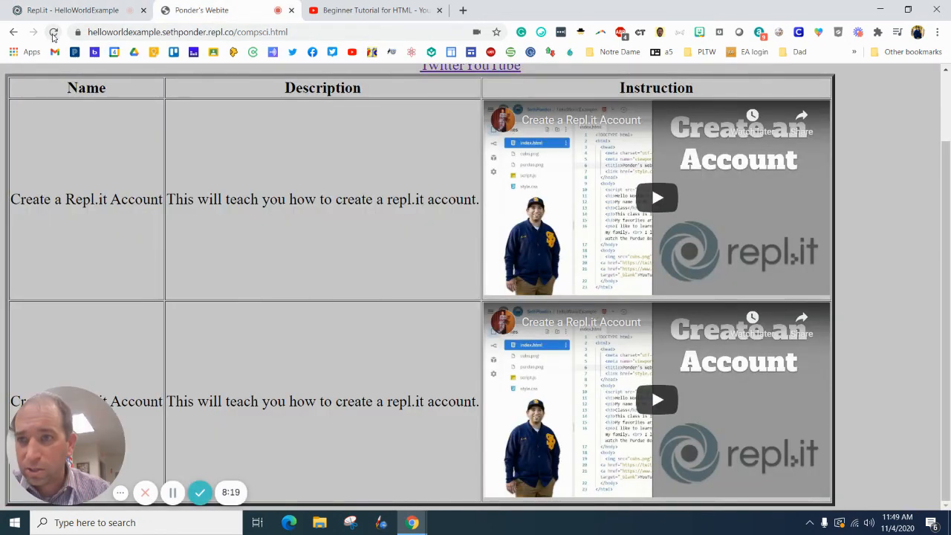
left_click(54, 32)
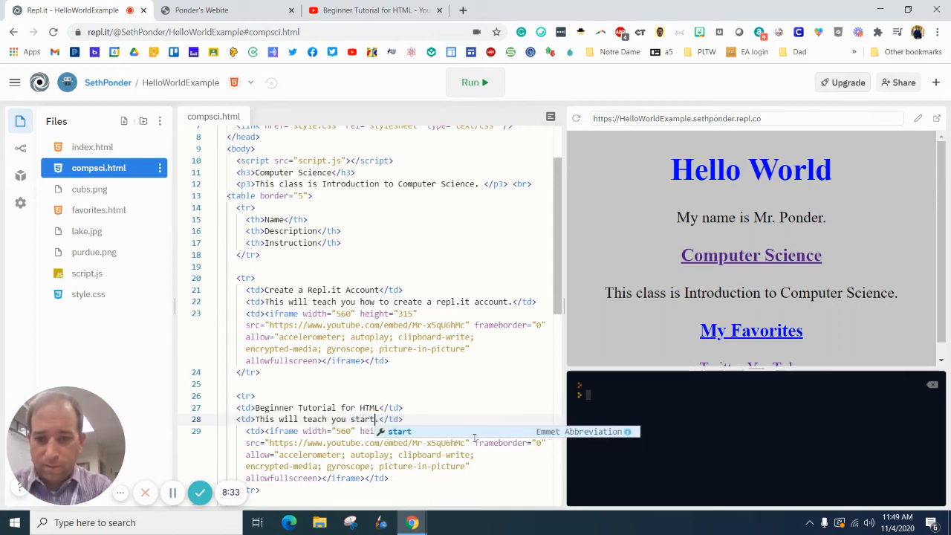
type("coding with")
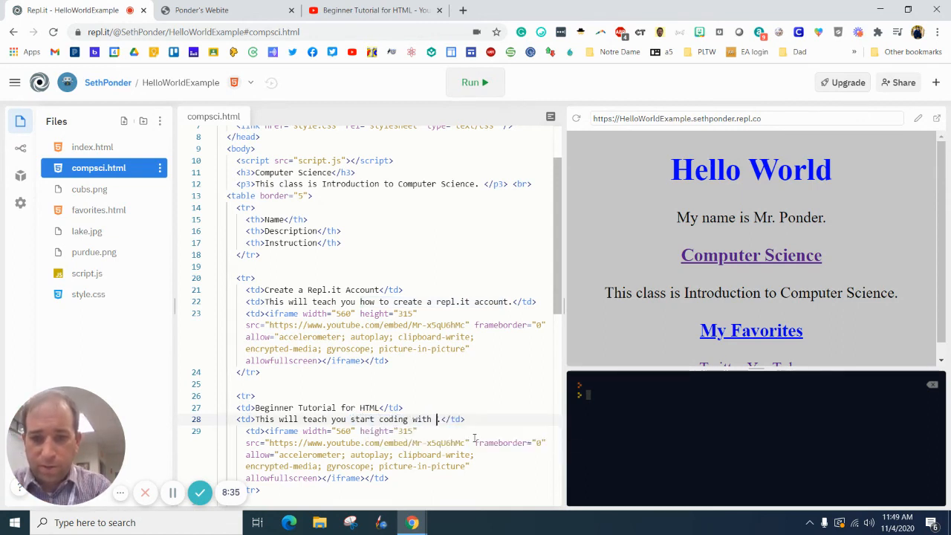
type("HTML")
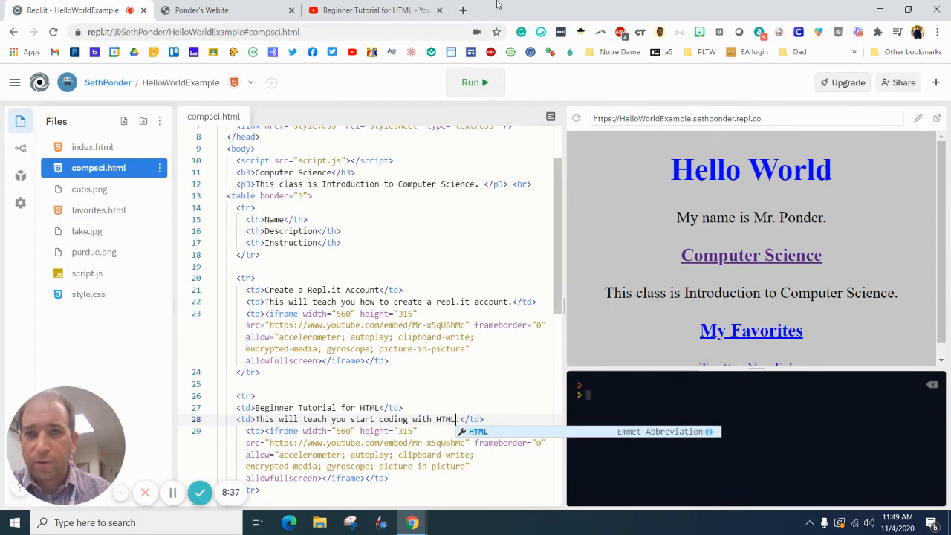
left_click(374, 11)
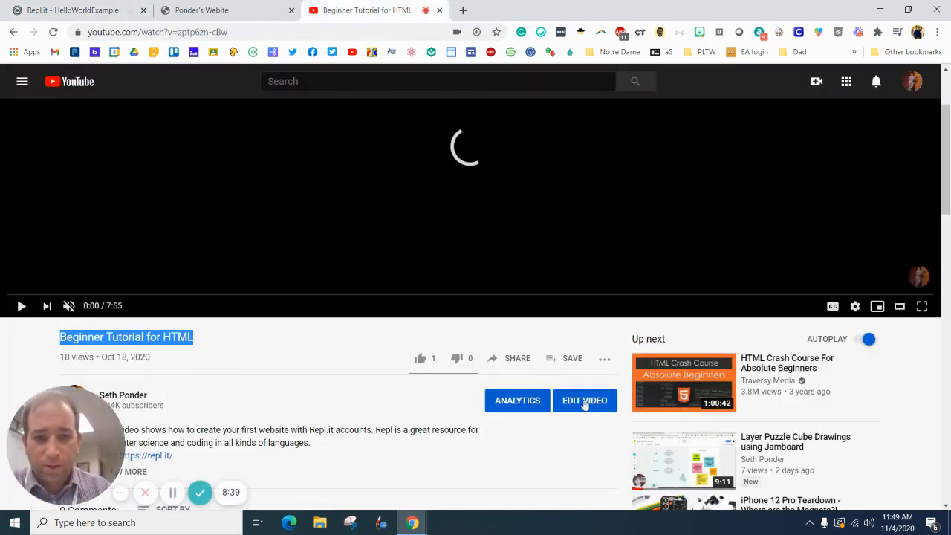
Embed the Beginner Tutorial for HTML video in the second row's Instruction cell via its copied iframe code
left_click(508, 358)
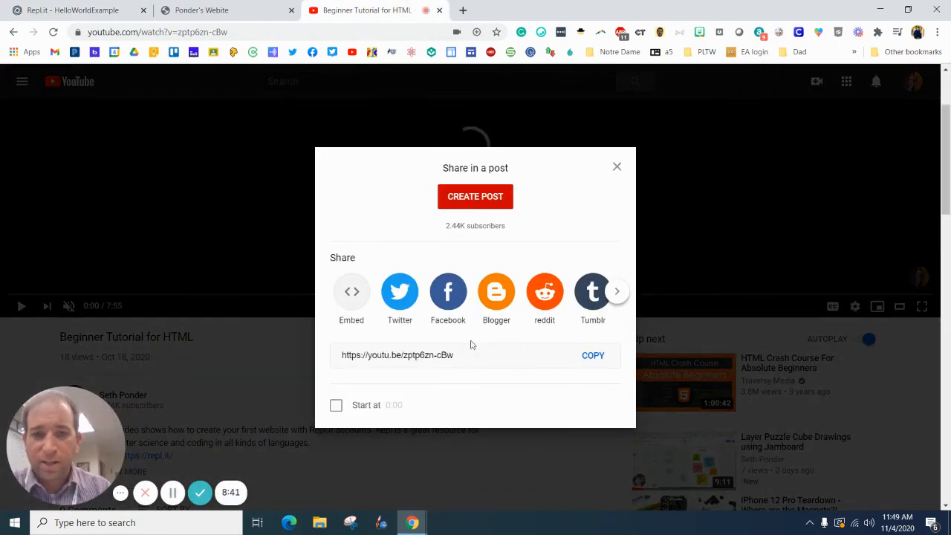
left_click(350, 291)
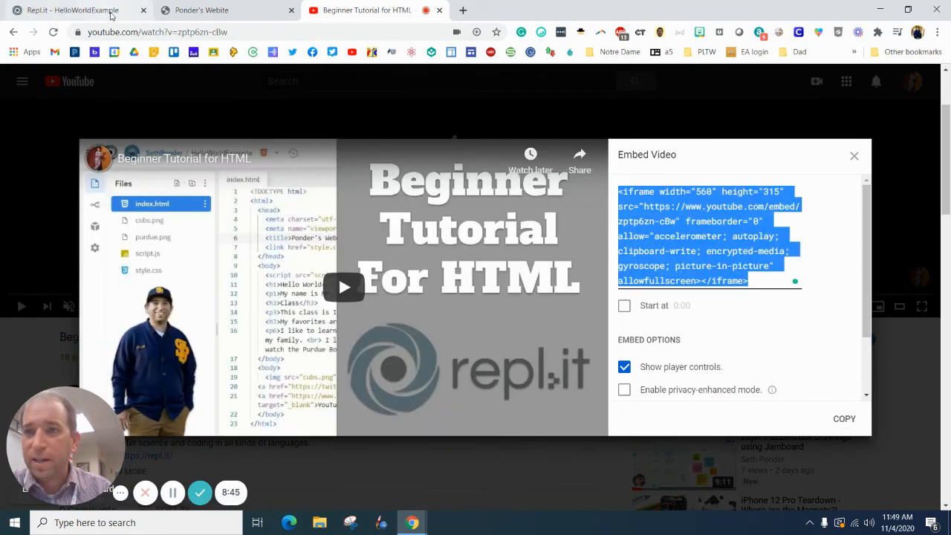
left_click(71, 10)
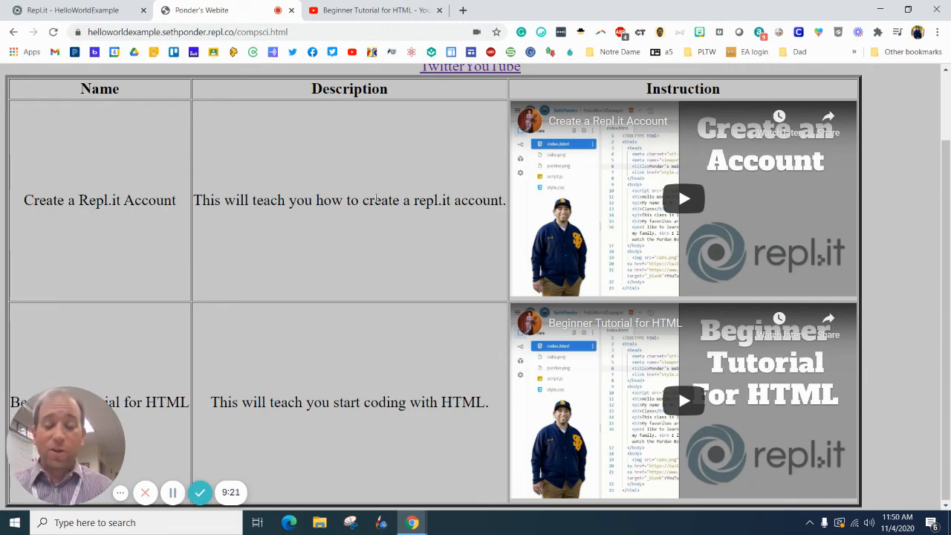
scroll("up", 3)
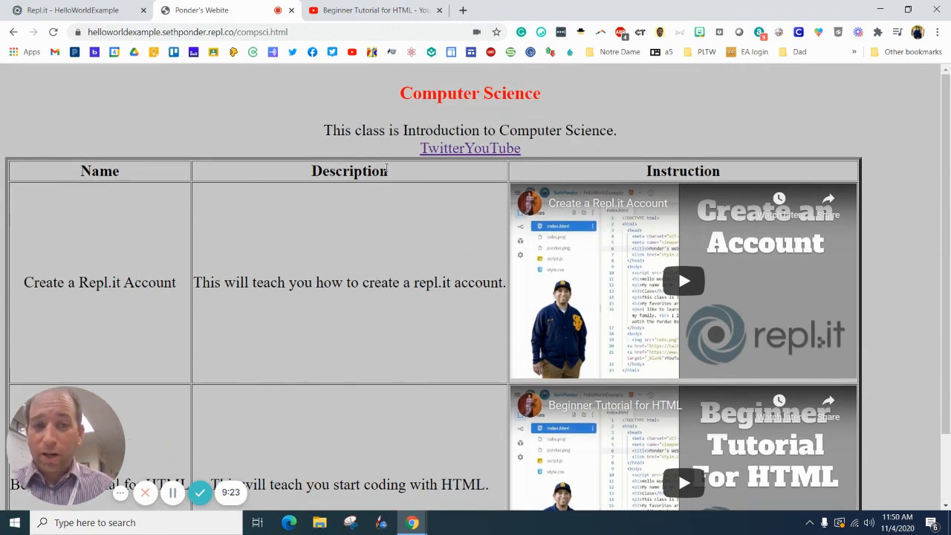